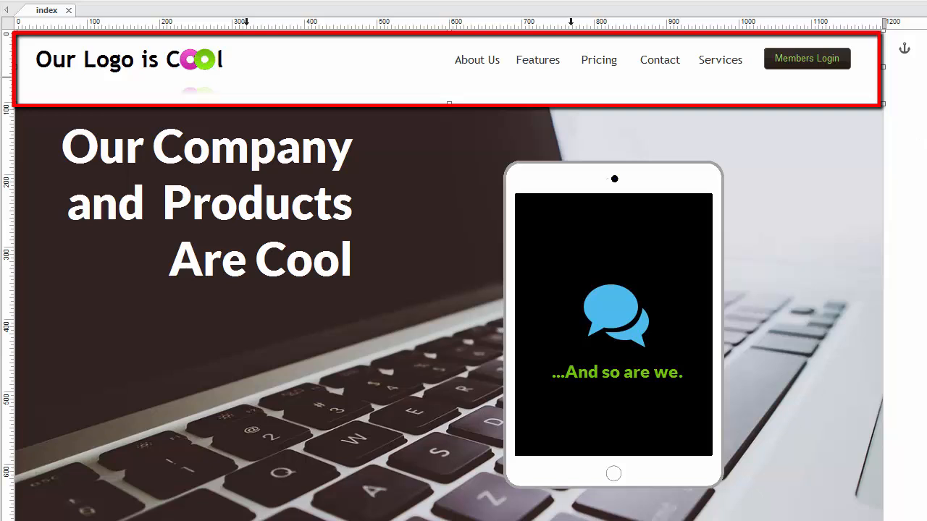
# Scroll down through the homepage preview and back up
pyautogui.scroll(-3)
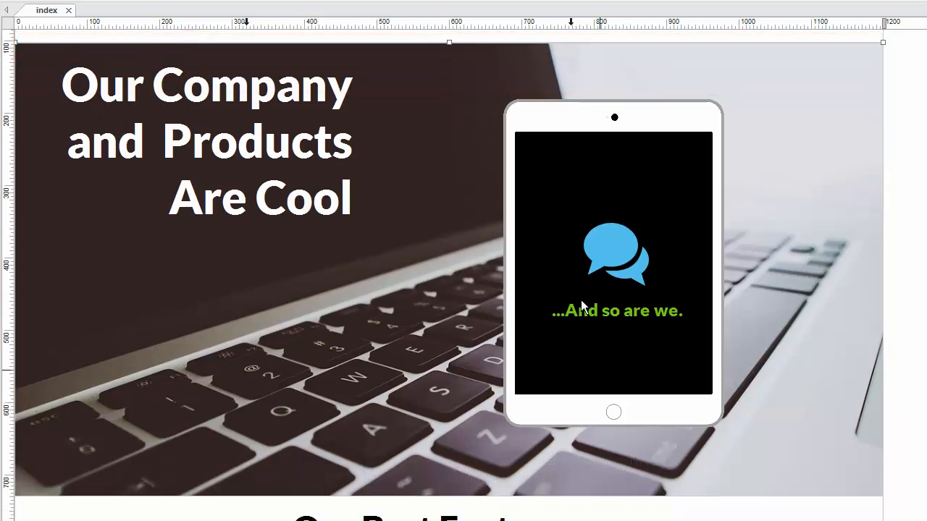
pyautogui.scroll(-3)
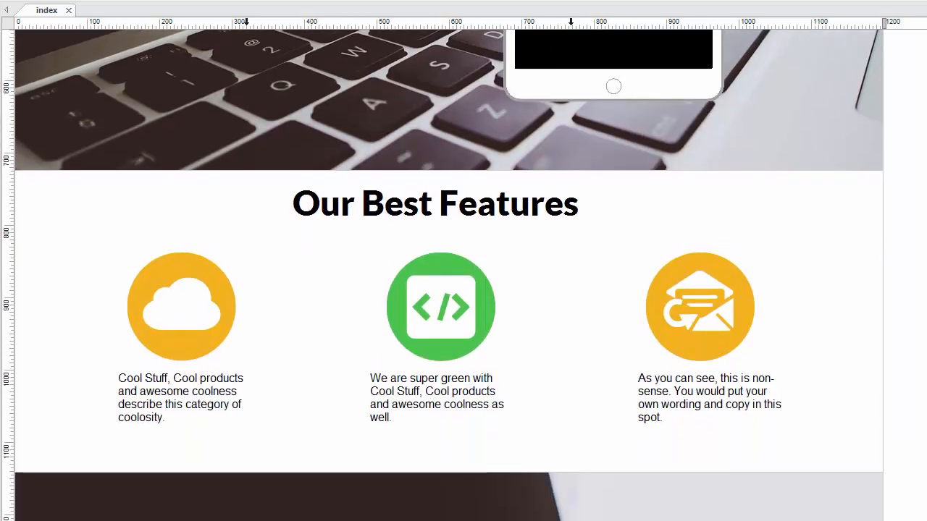
pyautogui.scroll(-3)
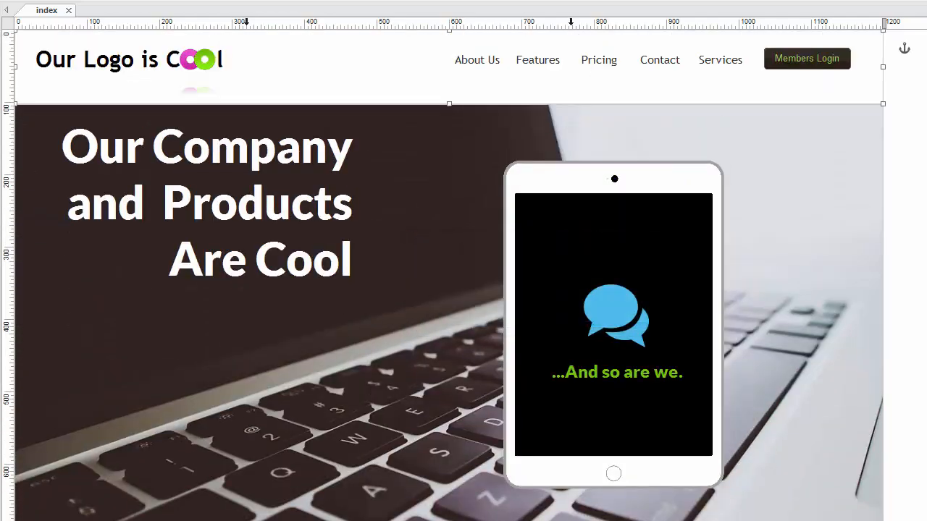
pyautogui.scroll(-3)
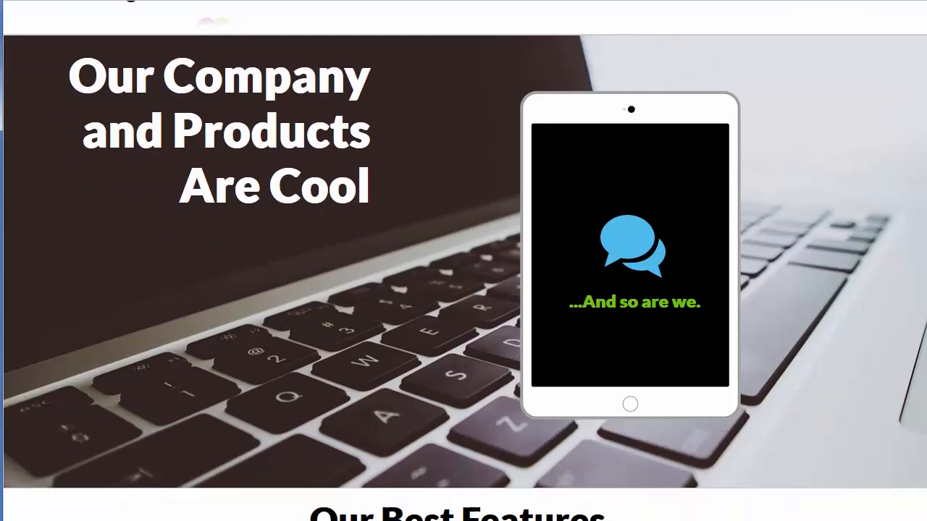
pyautogui.scroll(-3)
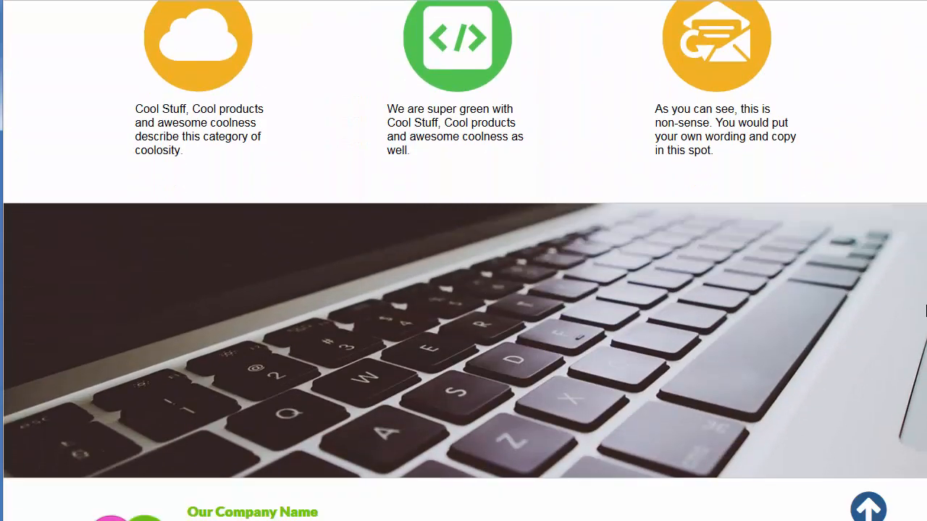
pyautogui.scroll(3)
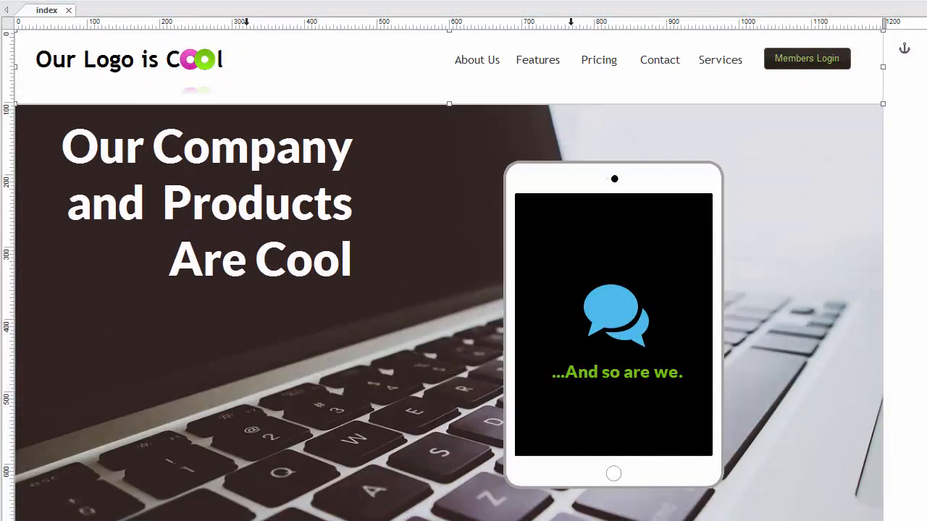
pyautogui.moveTo(917, 291)
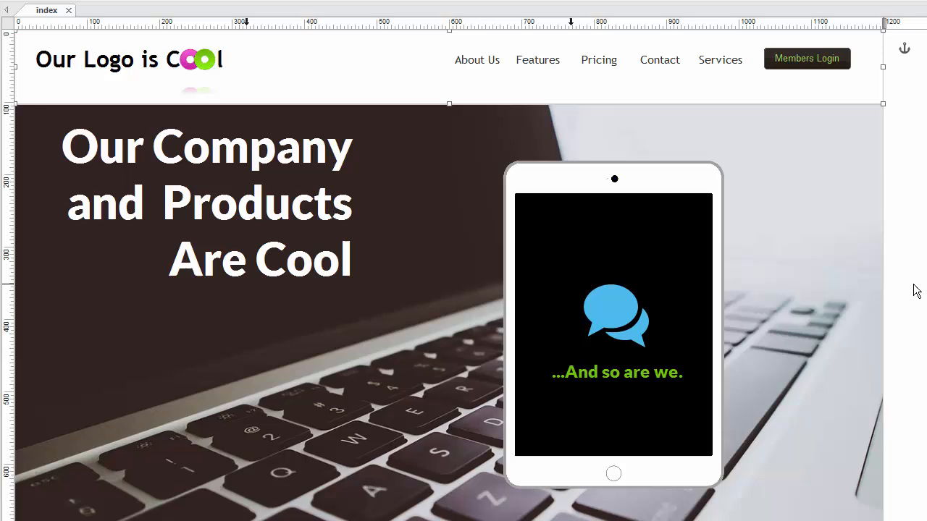
pyautogui.moveTo(337, 82)
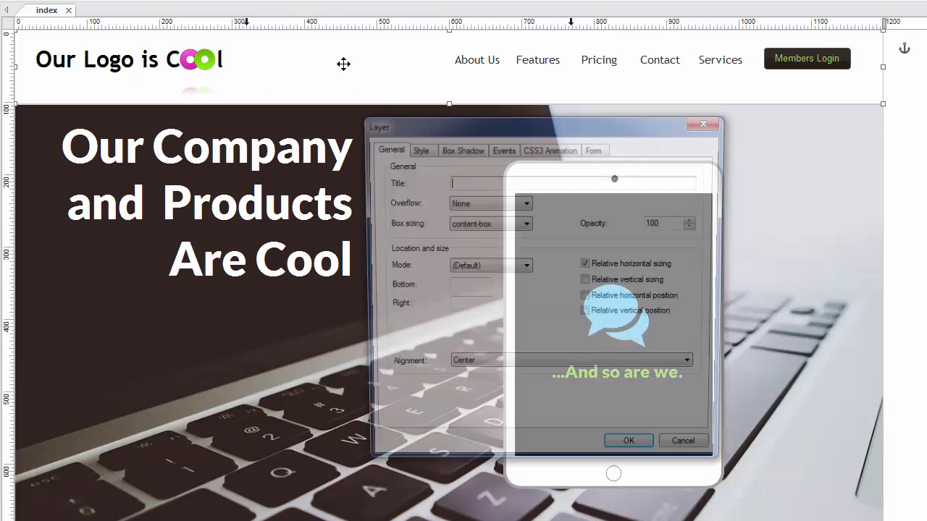
# Make the header a Sticky Layer, top-left with zero offsets and 500 delay
pyautogui.moveTo(544, 128); pyautogui.dragTo(590, 44)
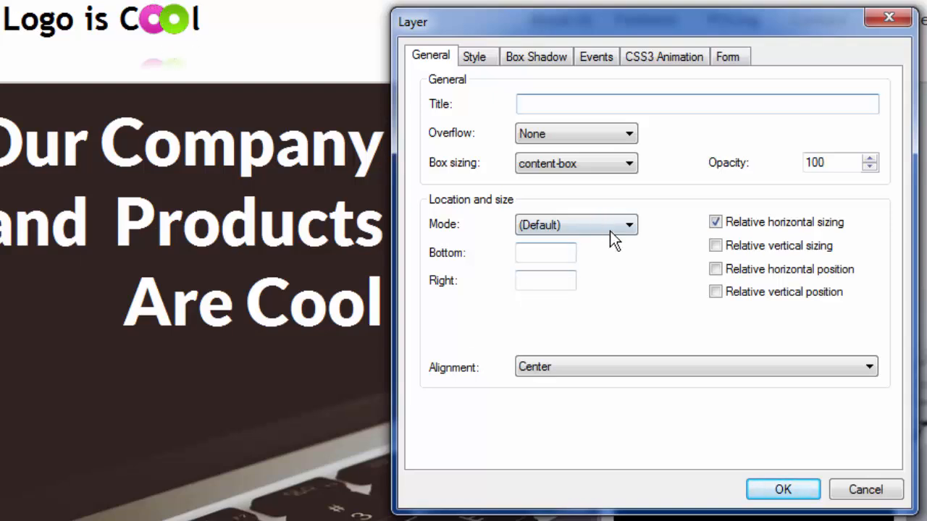
pyautogui.click(628, 224)
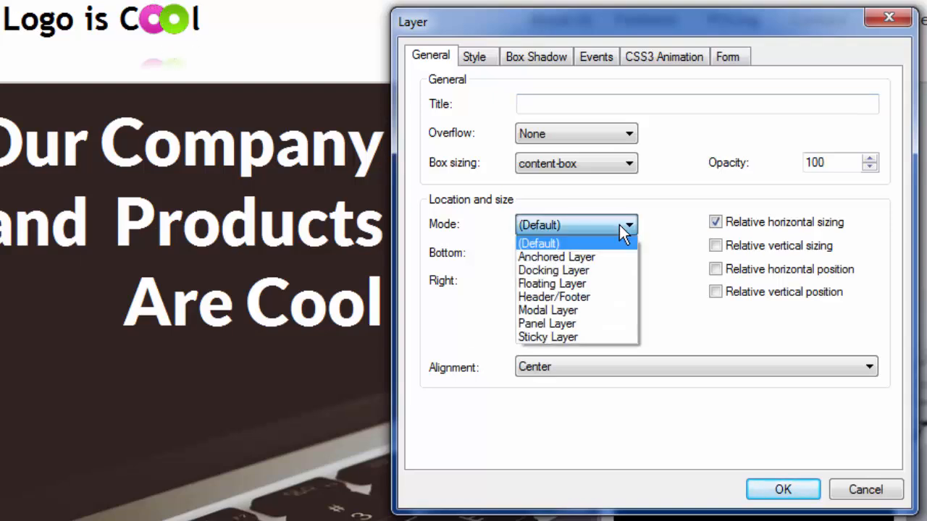
pyautogui.moveTo(572, 337)
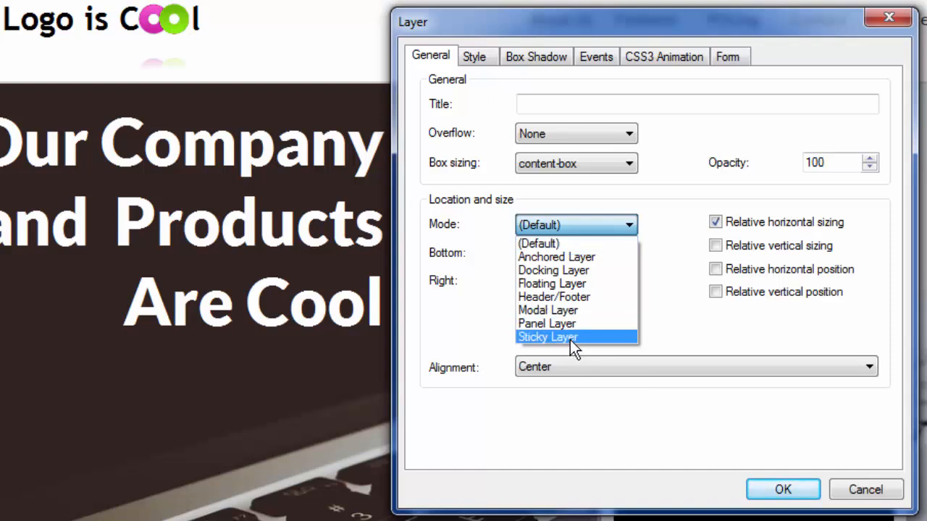
pyautogui.click(546, 337)
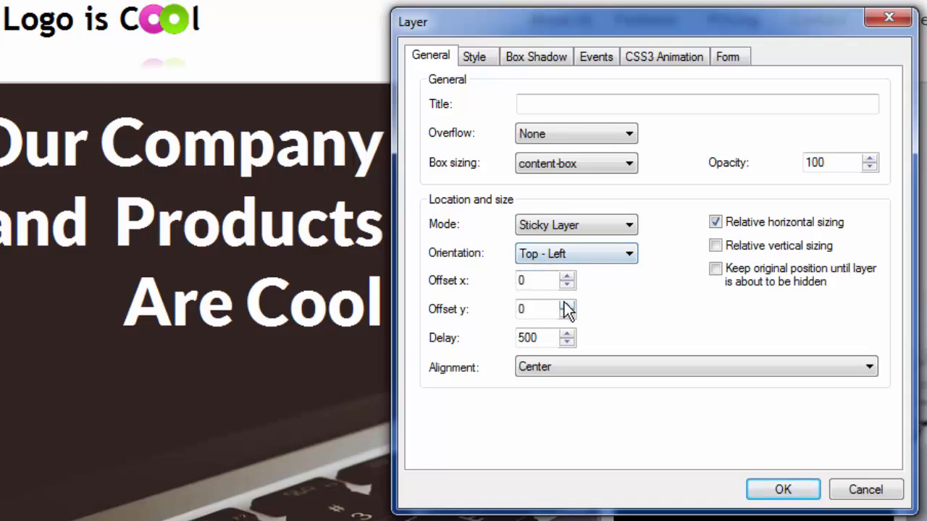
pyautogui.moveTo(517, 359)
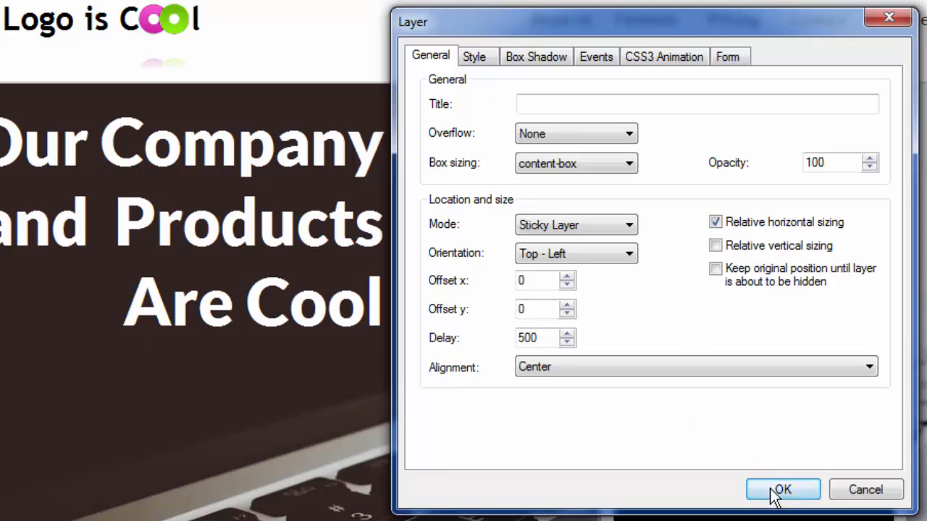
pyautogui.click(782, 490)
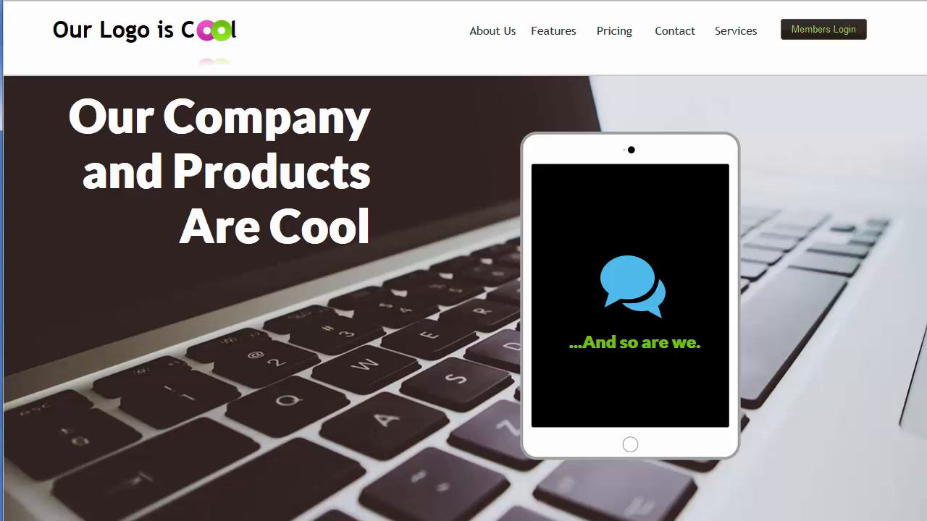
pyautogui.scroll(-3)
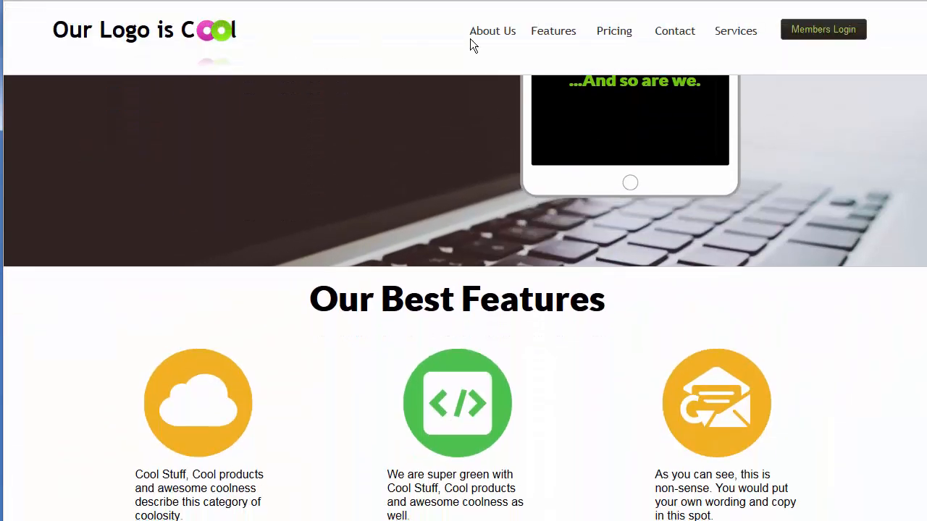
pyautogui.moveTo(405, 26)
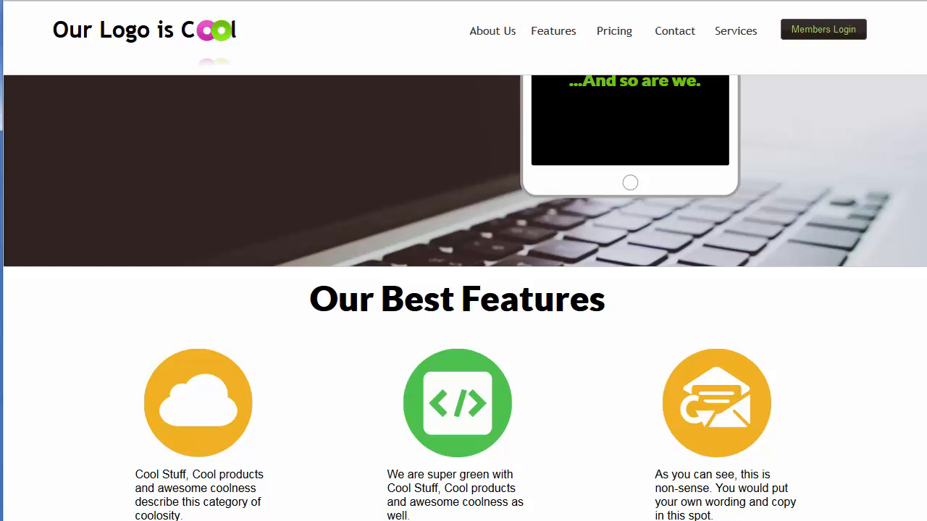
pyautogui.scroll(-3)
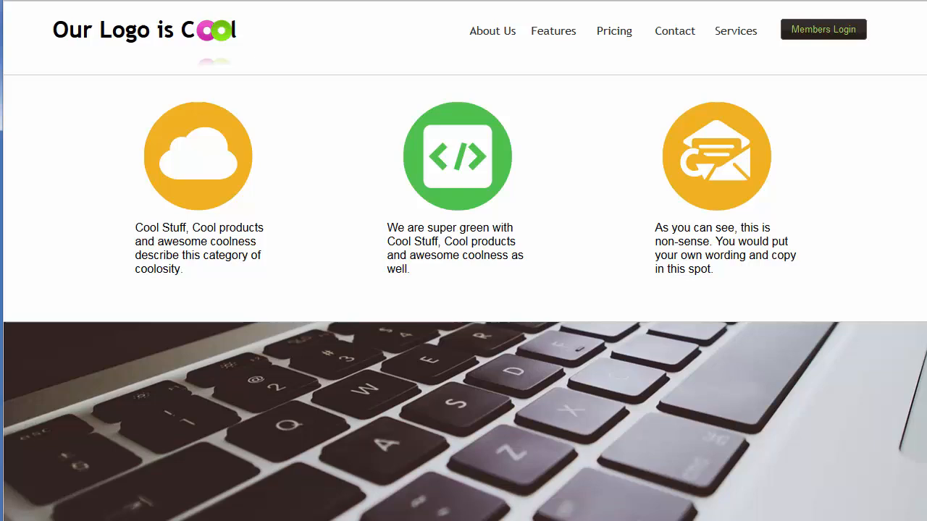
pyautogui.scroll(-3)
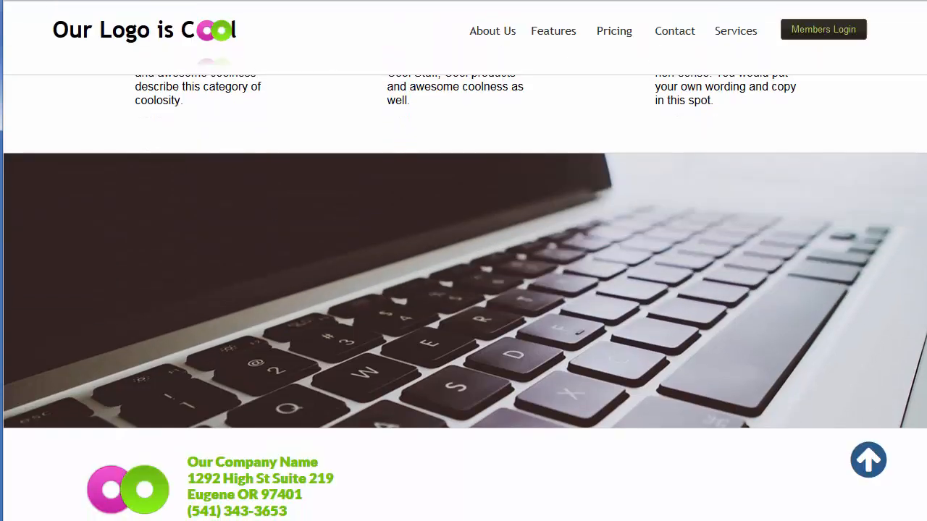
pyautogui.scroll(-3)
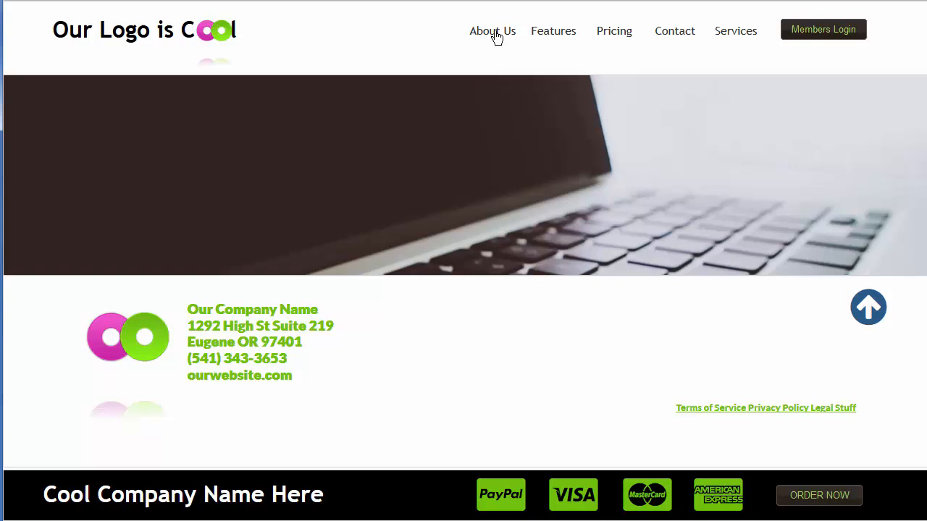
pyautogui.moveTo(376, 50)
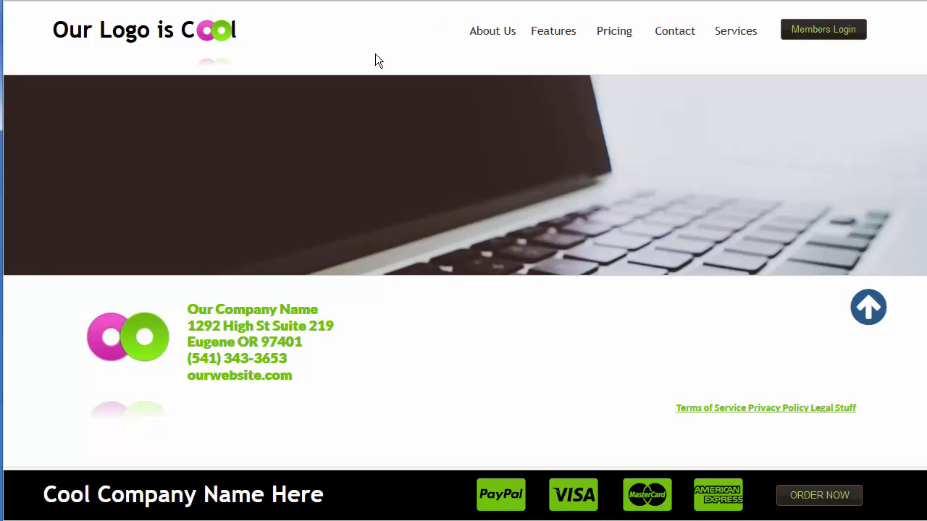
pyautogui.moveTo(230, 41)
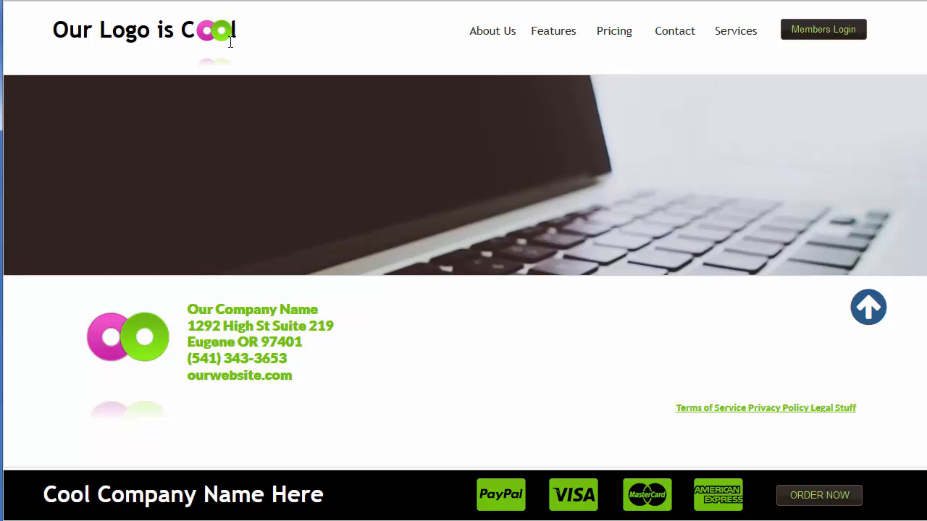
pyautogui.moveTo(414, 47)
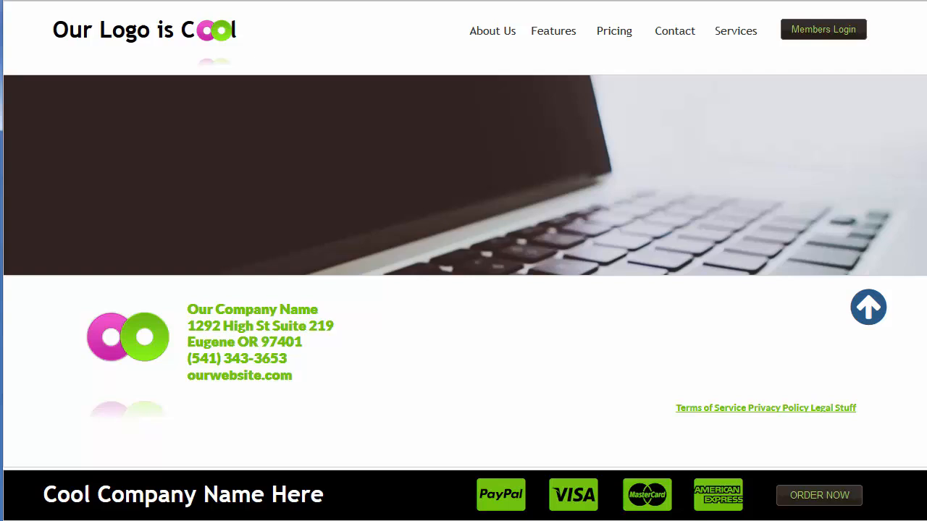
pyautogui.scroll(3)
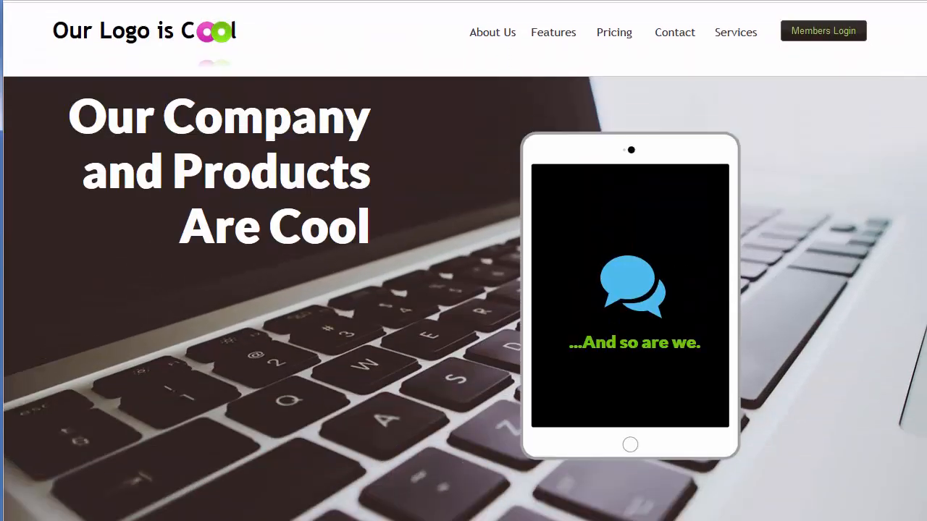
pyautogui.scroll(-3)
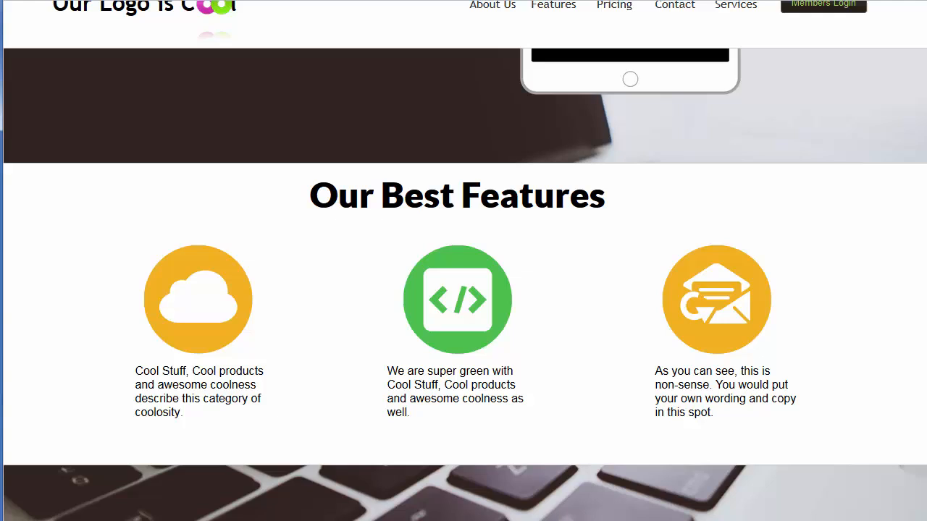
pyautogui.scroll(-3)
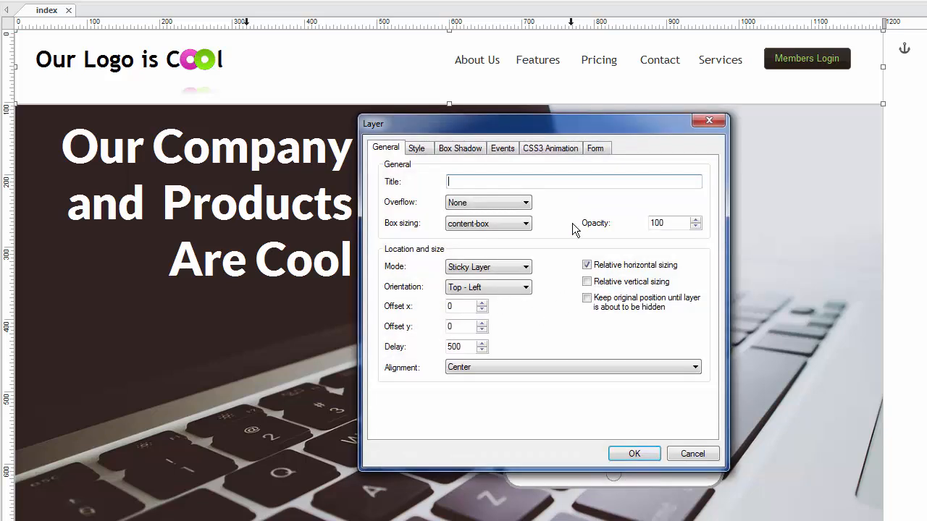
# Change the header layer's Mode from Sticky Layer to (Default) and confirm
pyautogui.moveTo(543, 123); pyautogui.dragTo(527, 23)
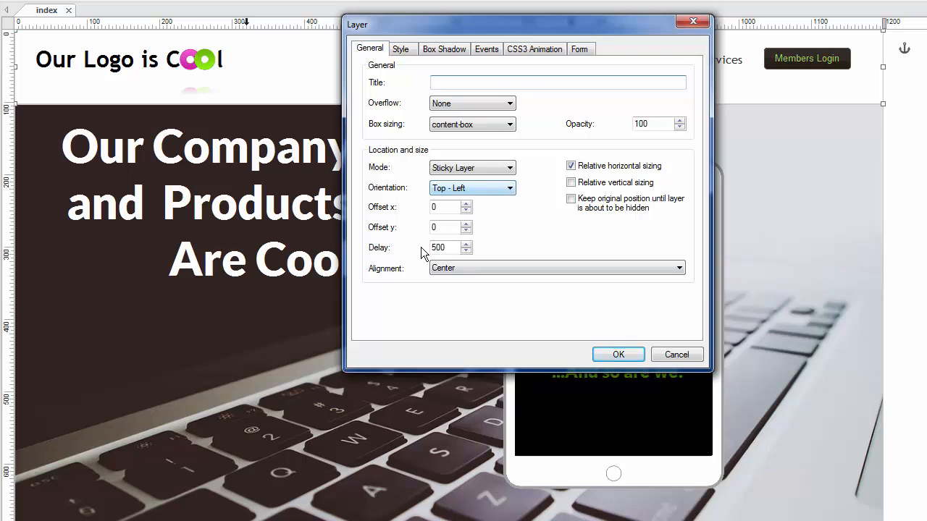
pyautogui.click(472, 167)
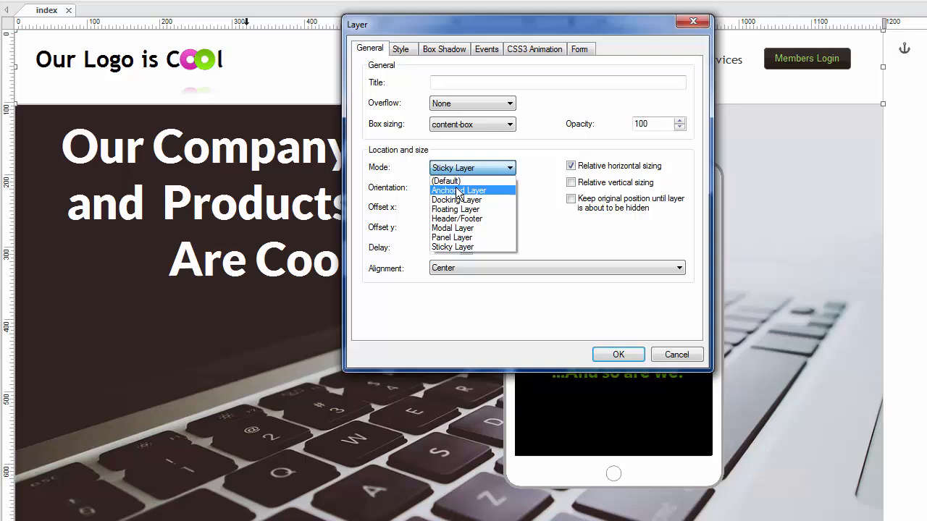
pyautogui.click(446, 181)
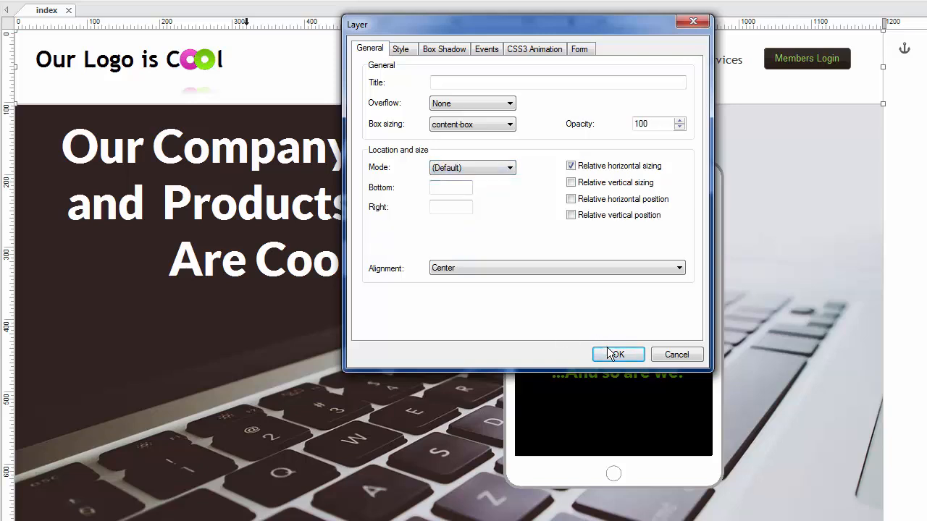
pyautogui.click(615, 355)
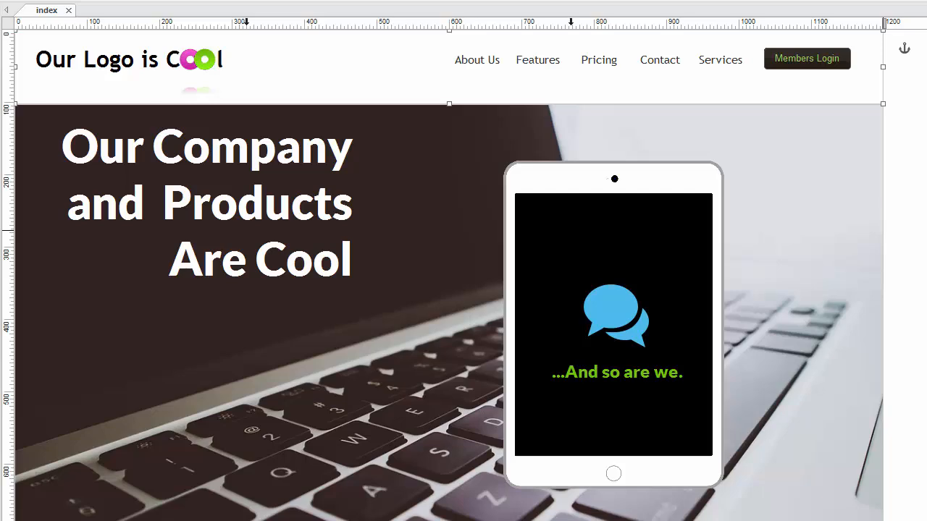
pyautogui.scroll(-3)
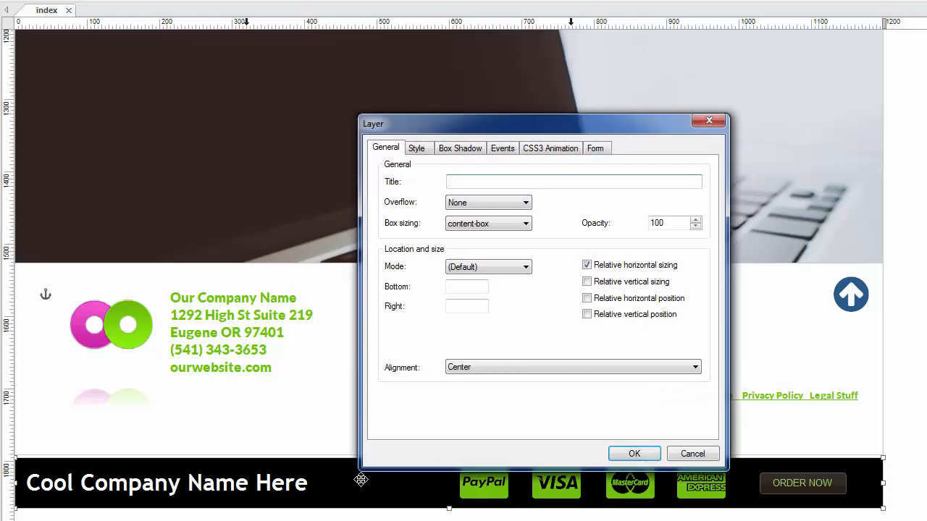
# Set the footer layer to Sticky Layer, Bottom - Left, with Offset y 0
pyautogui.click(572, 182)
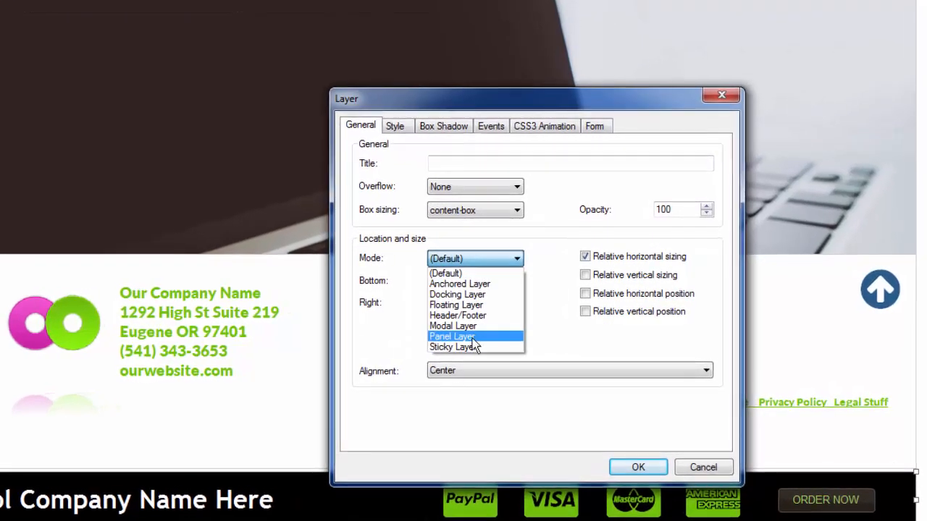
pyautogui.click(454, 346)
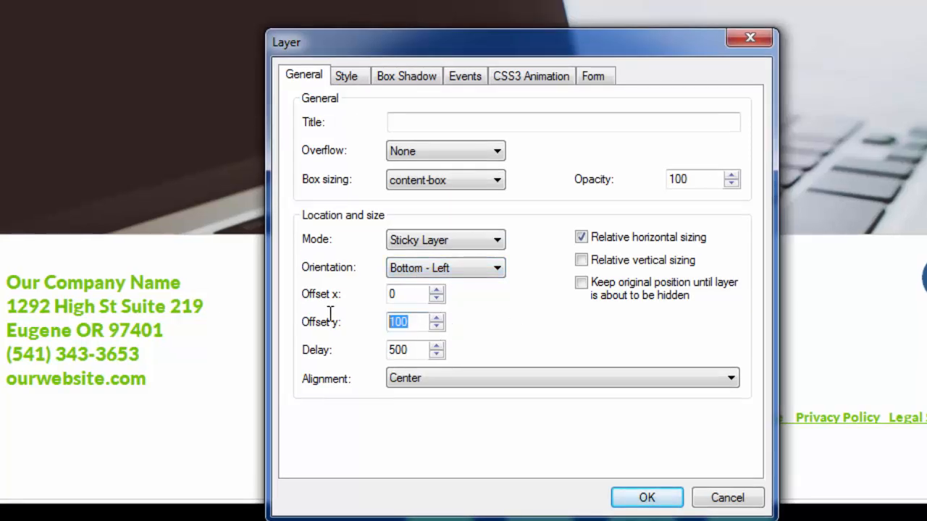
pyautogui.write('0')
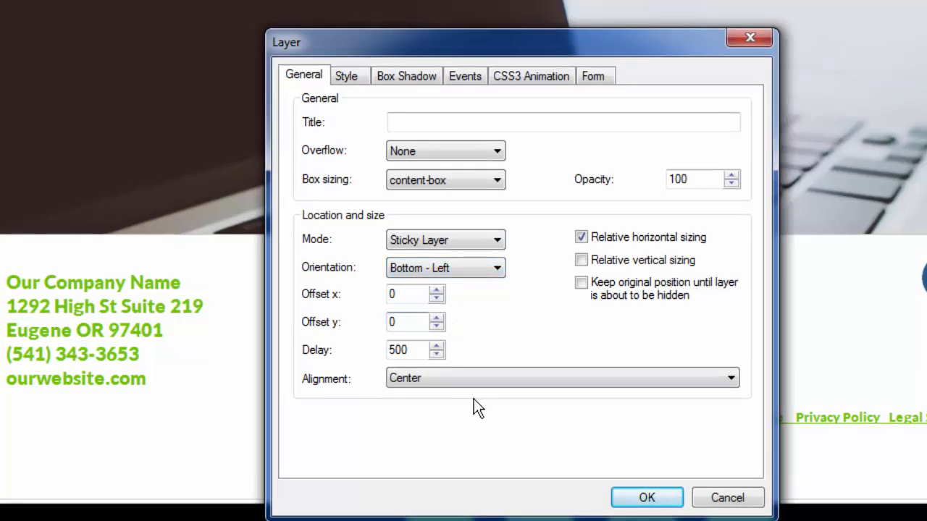
pyautogui.moveTo(512, 334)
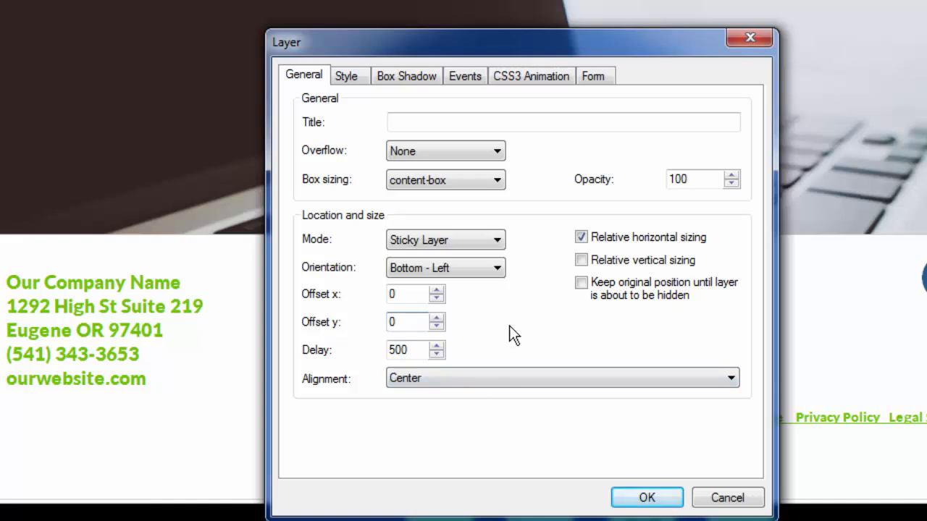
pyautogui.moveTo(434, 289)
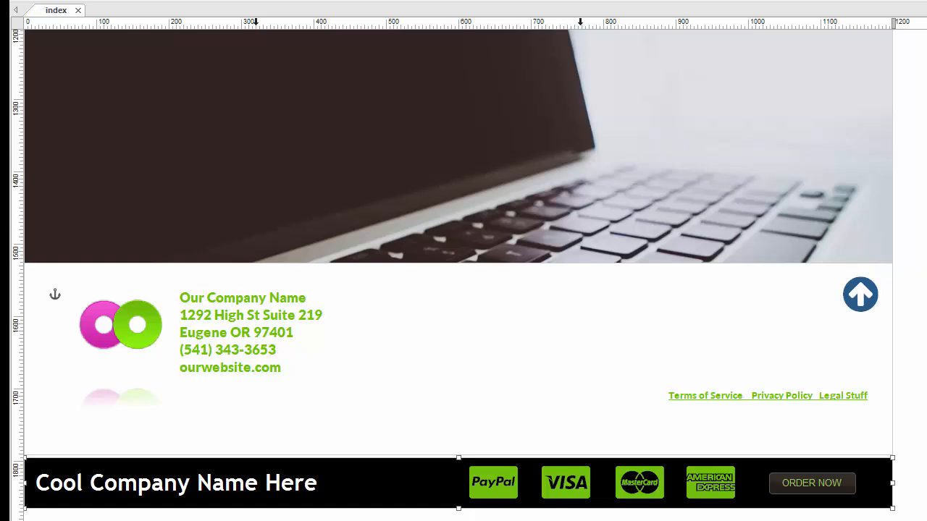
# Scroll the browser preview to watch the black footer stay pinned at the bottom
pyautogui.scroll(3)
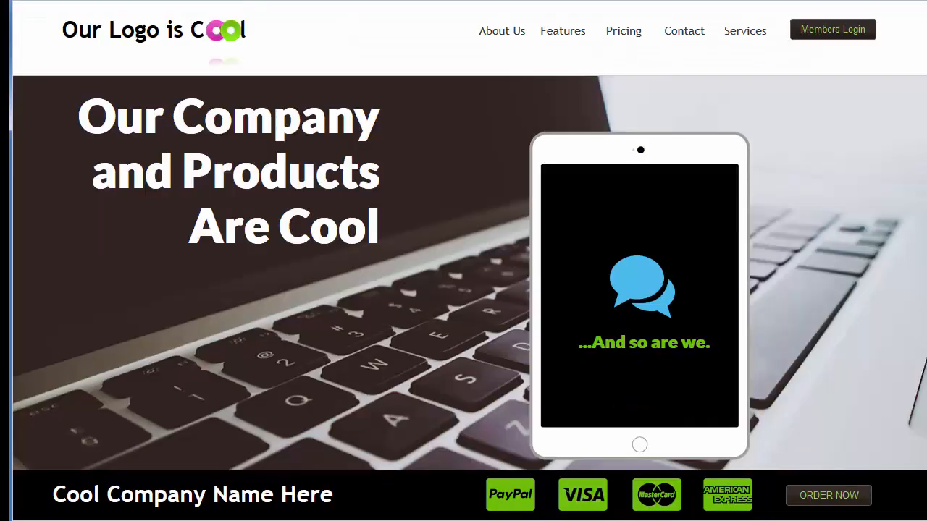
pyautogui.moveTo(404, 514)
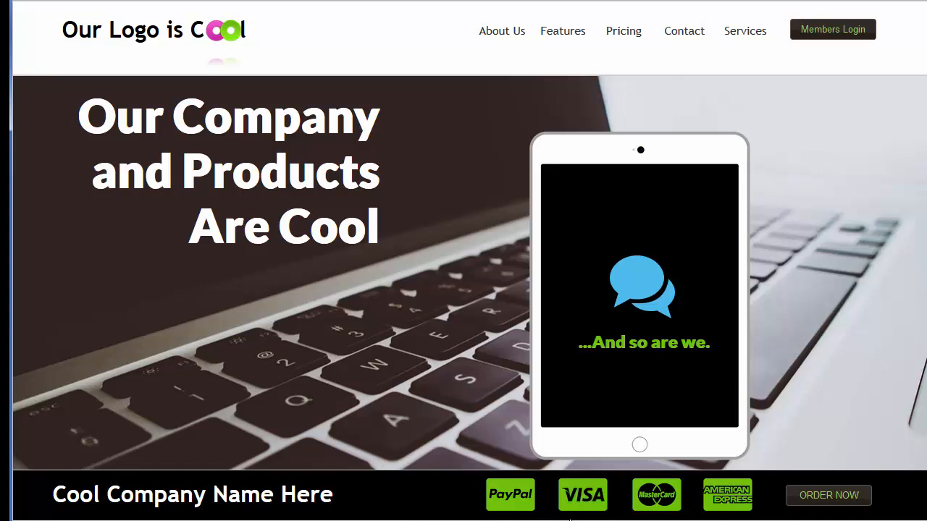
pyautogui.scroll(-3)
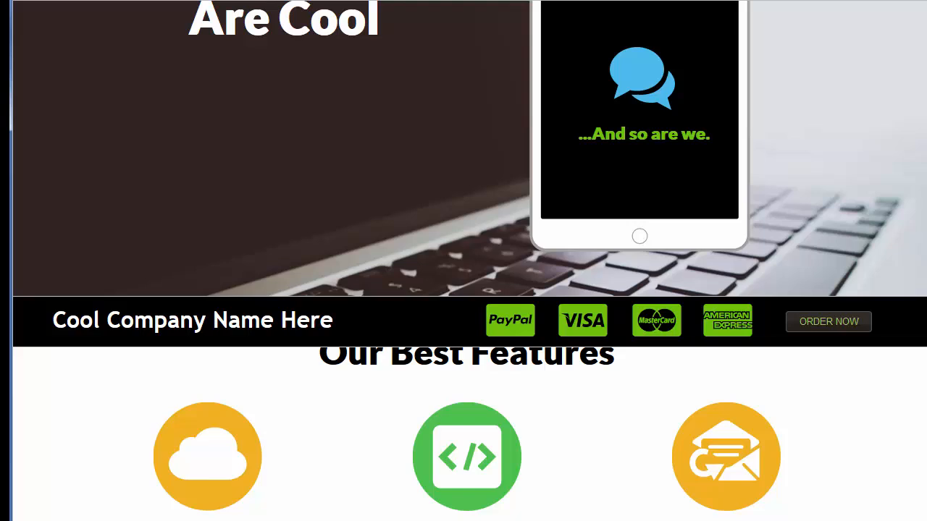
pyautogui.scroll(-3)
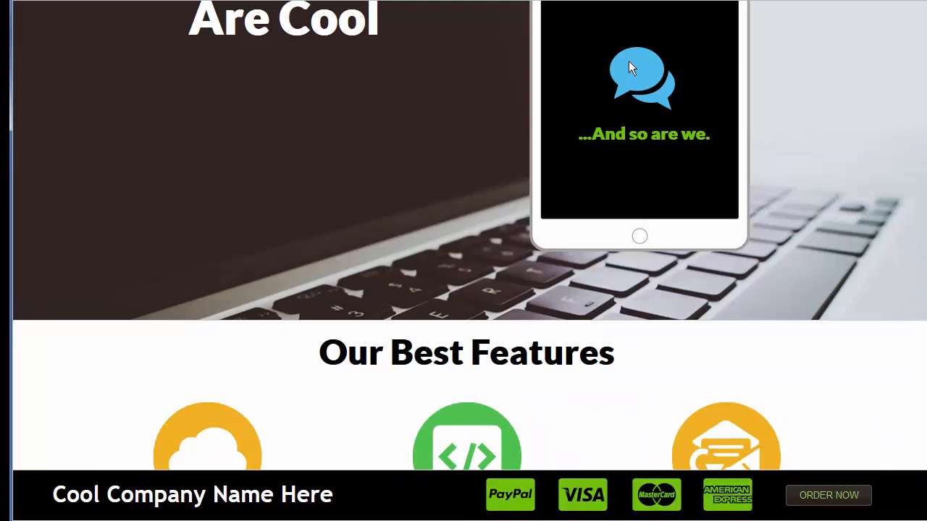
pyautogui.moveTo(463, 514)
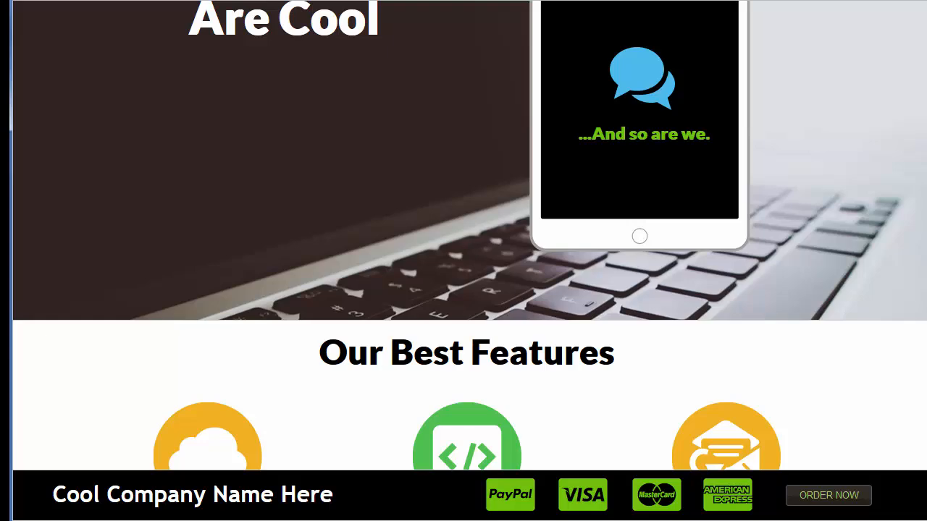
pyautogui.scroll(-3)
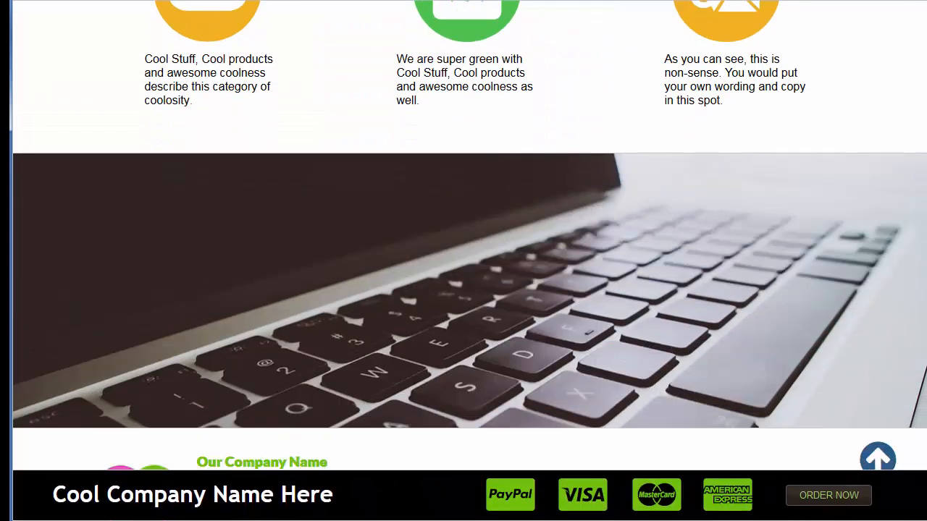
pyautogui.scroll(-3)
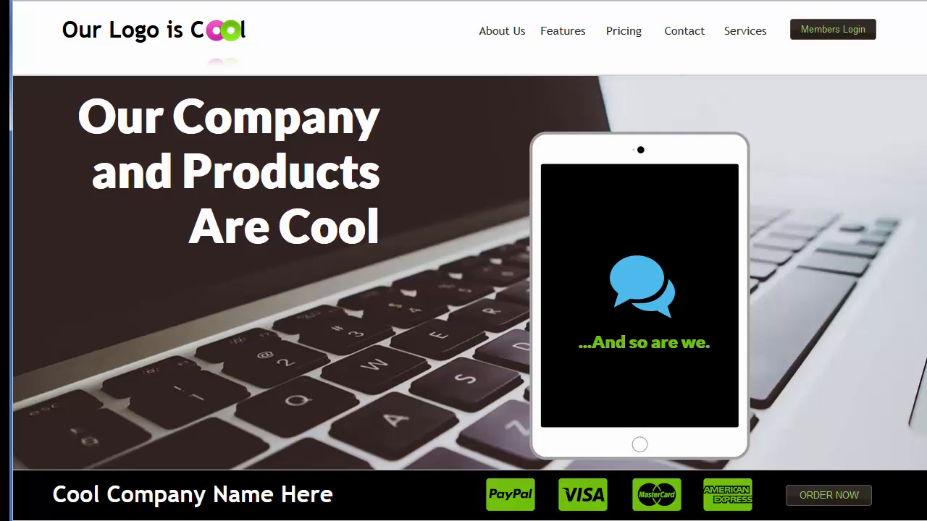
# Switch the header layer back to Sticky Layer, Top - Left with zero offsets
pyautogui.scroll(-3)
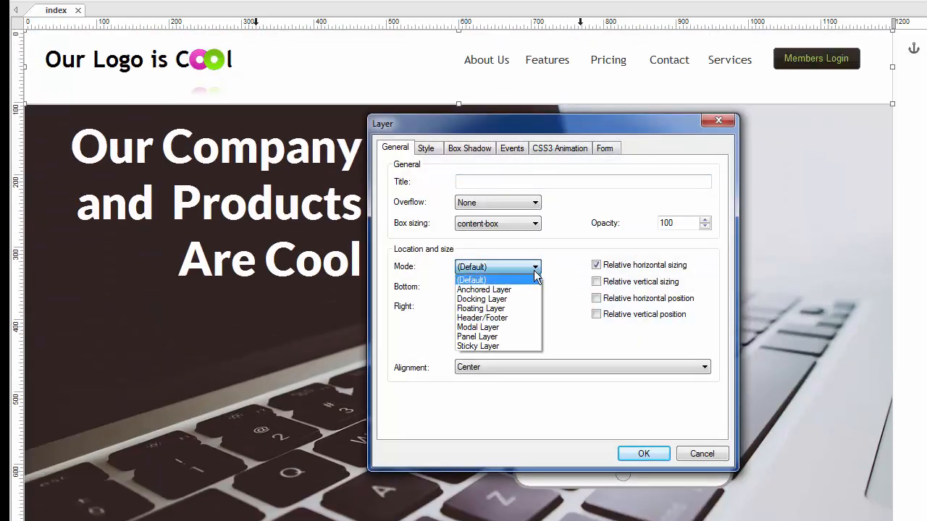
pyautogui.click(477, 346)
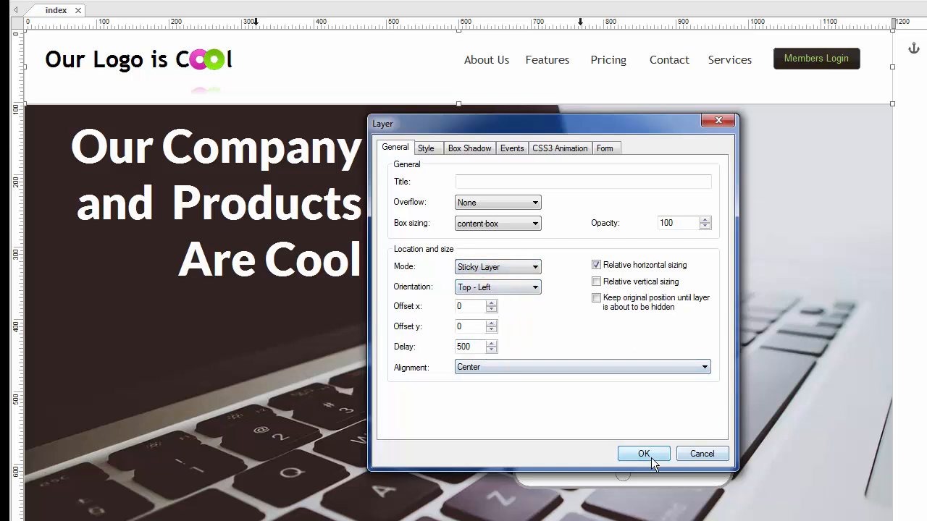
pyautogui.click(643, 454)
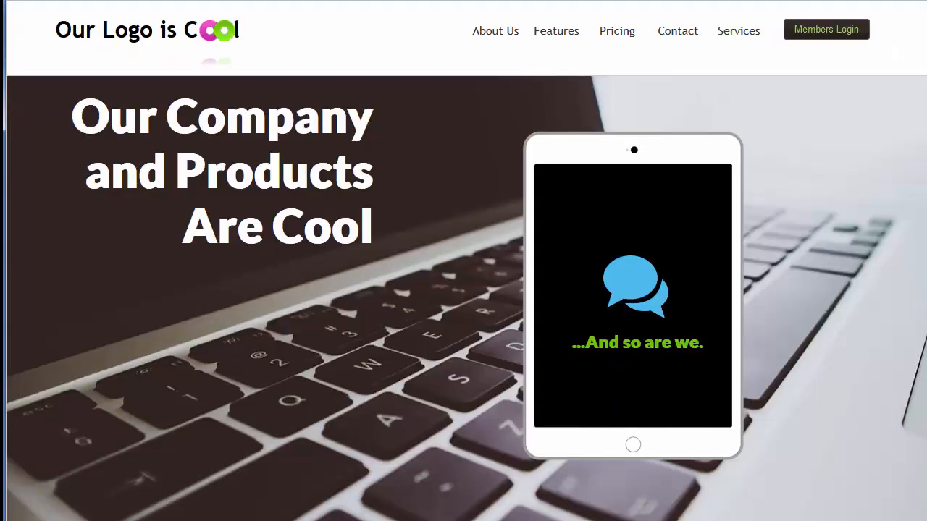
# Scroll down to the footer and back up, checking header and footer stay pinned
pyautogui.scroll(-3)
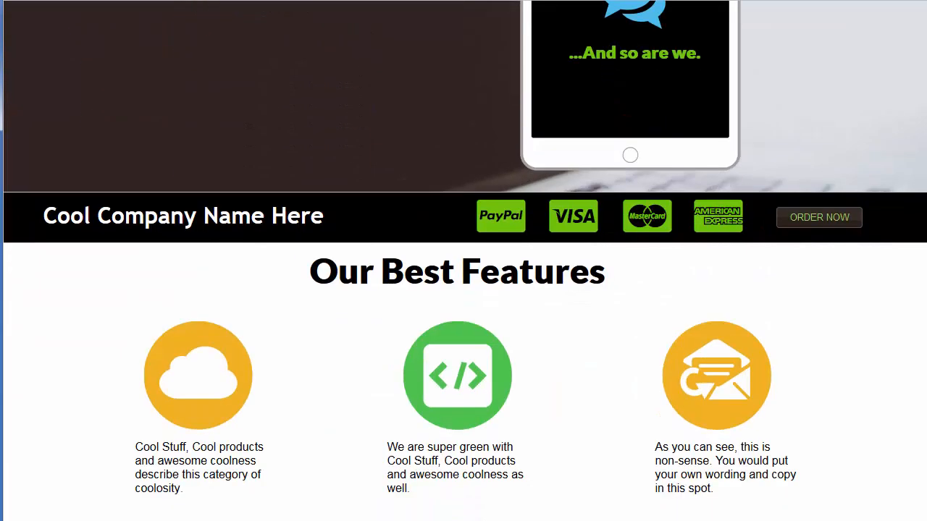
pyautogui.scroll(-3)
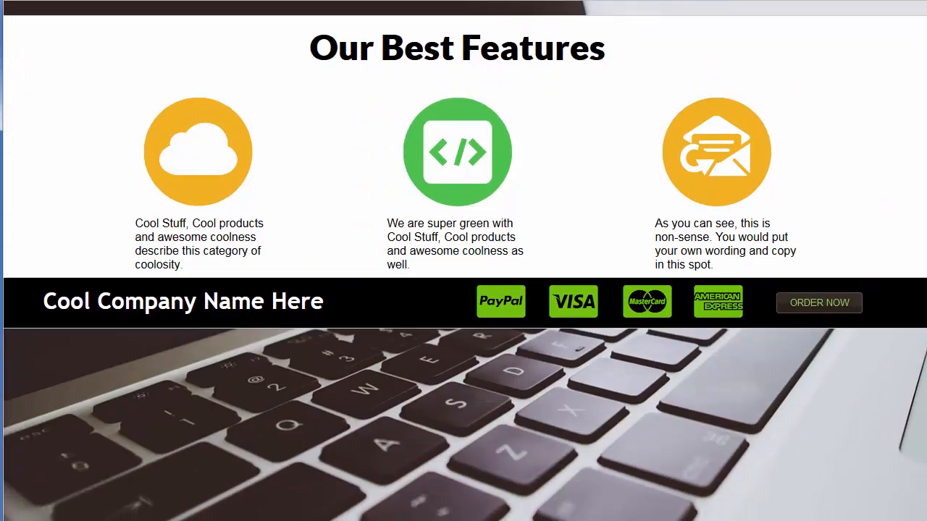
pyautogui.scroll(-3)
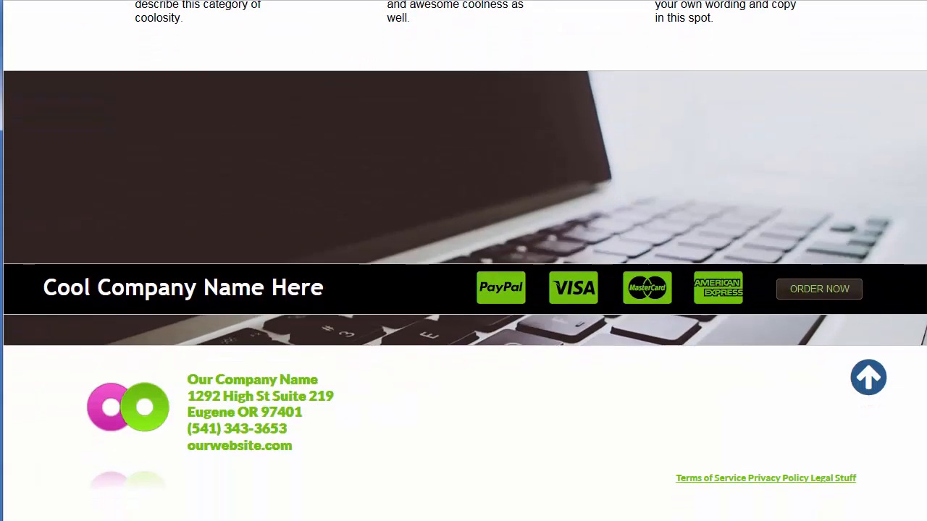
pyautogui.scroll(-3)
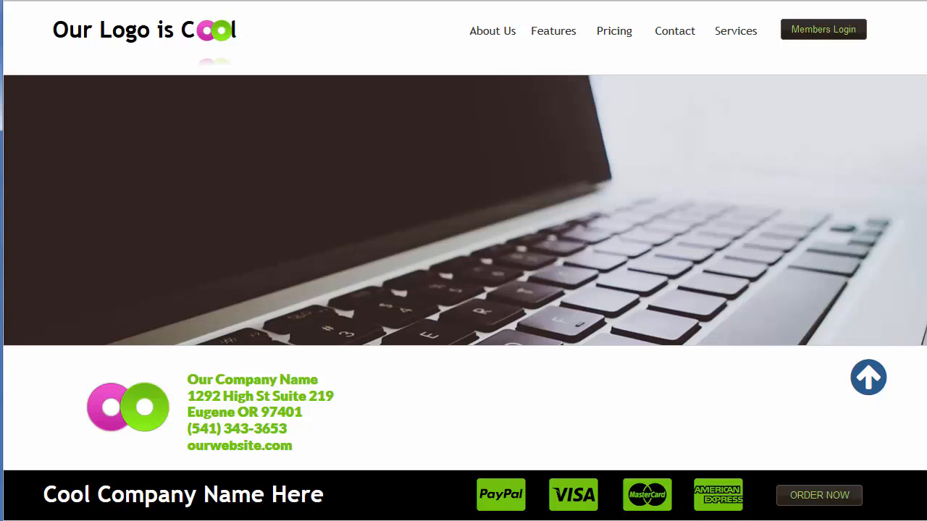
pyautogui.scroll(-3)
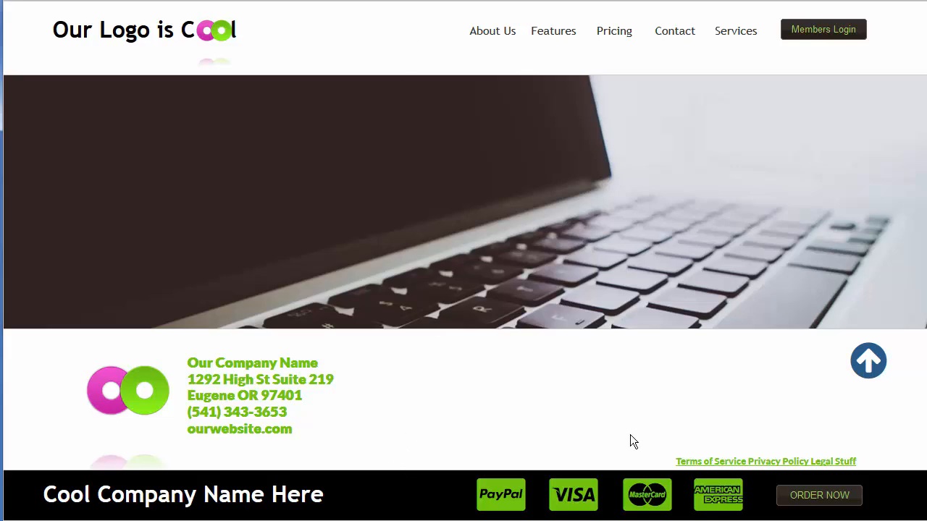
pyautogui.scroll(3)
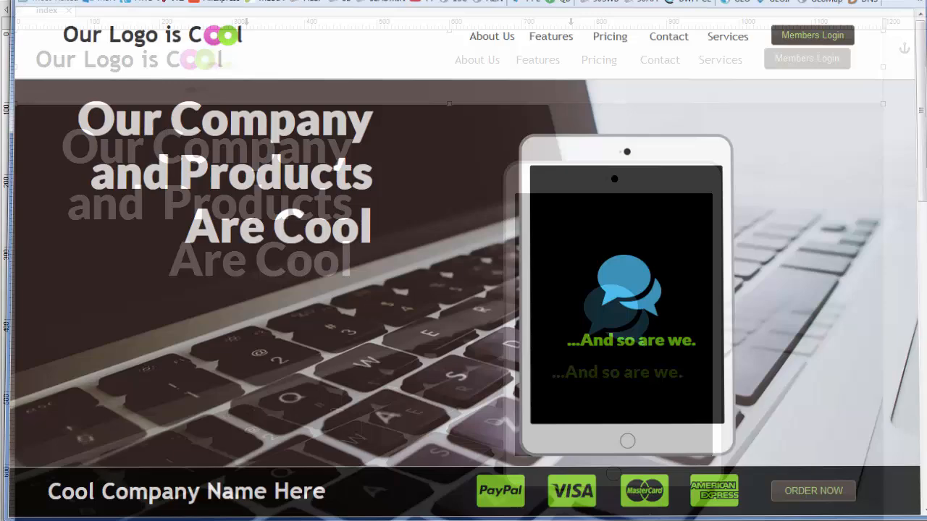
# Set the header layer's Mode to (Default) and confirm
pyautogui.scroll(-3)
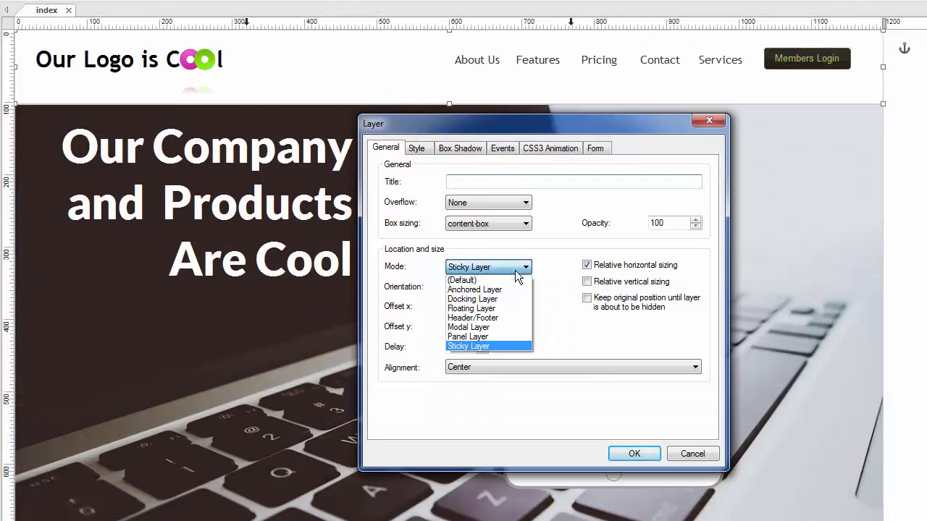
pyautogui.click(462, 280)
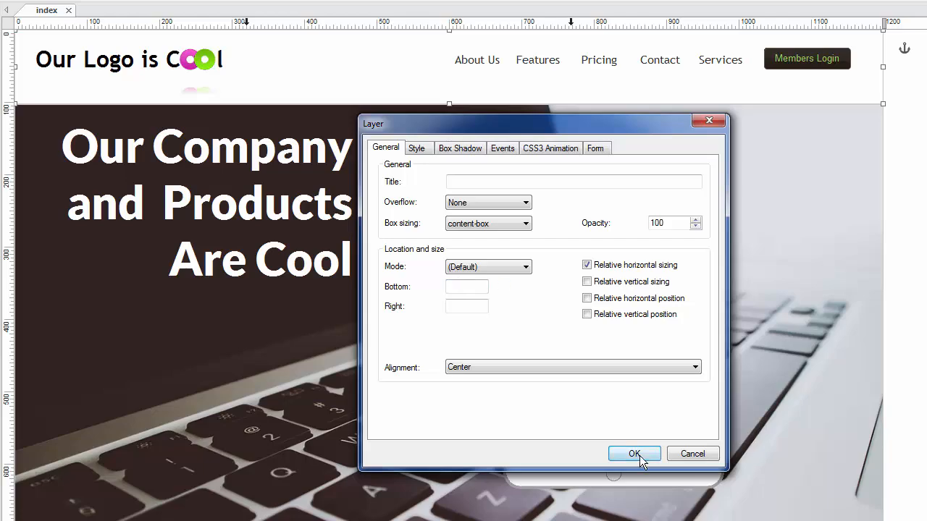
pyautogui.click(634, 454)
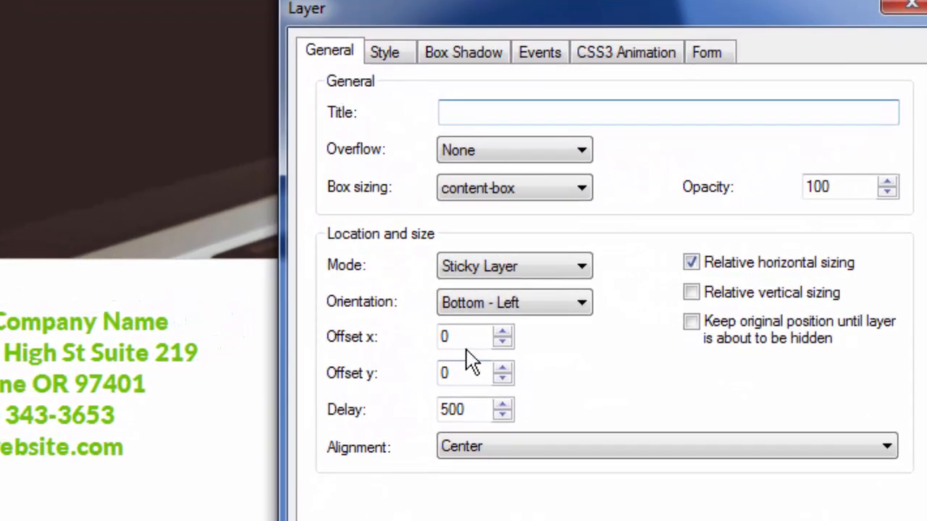
# Give the footer's Bottom - Left sticky layer an Offset x of 200
pyautogui.click(666, 112)
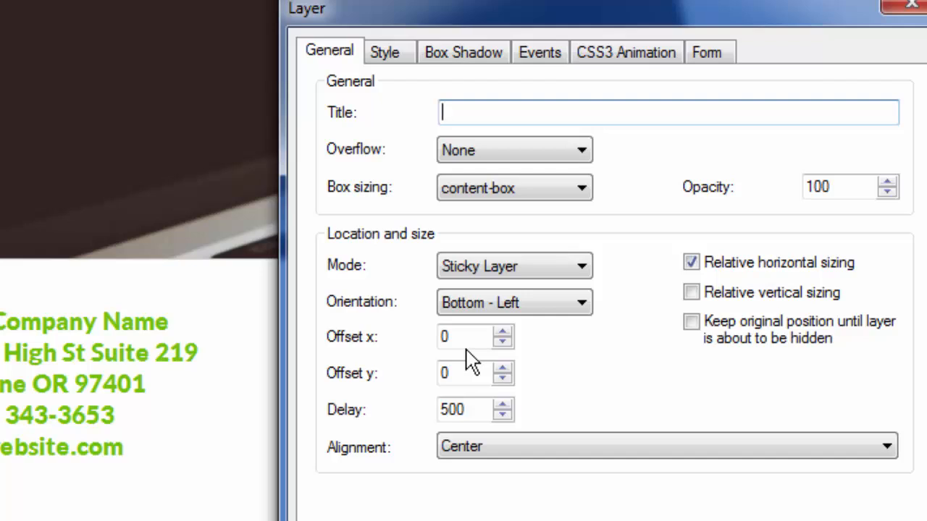
pyautogui.click(467, 336)
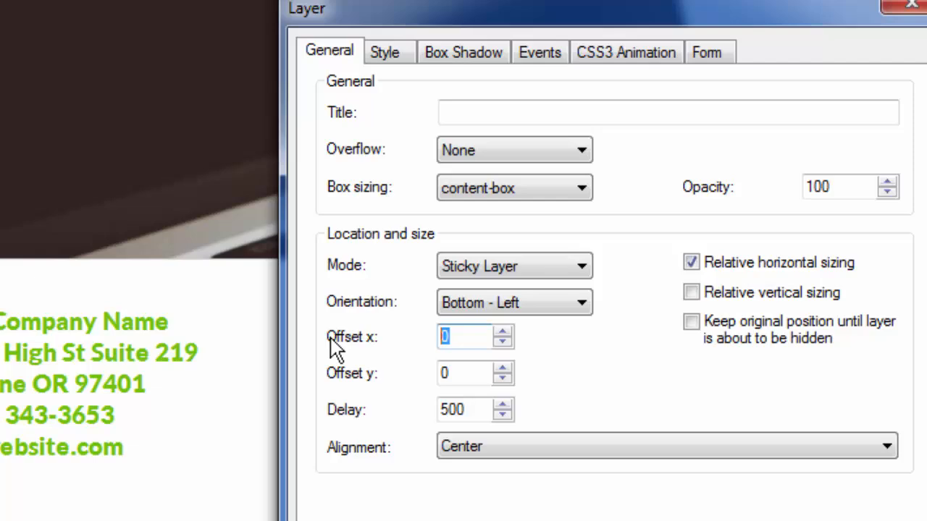
pyautogui.write('200')
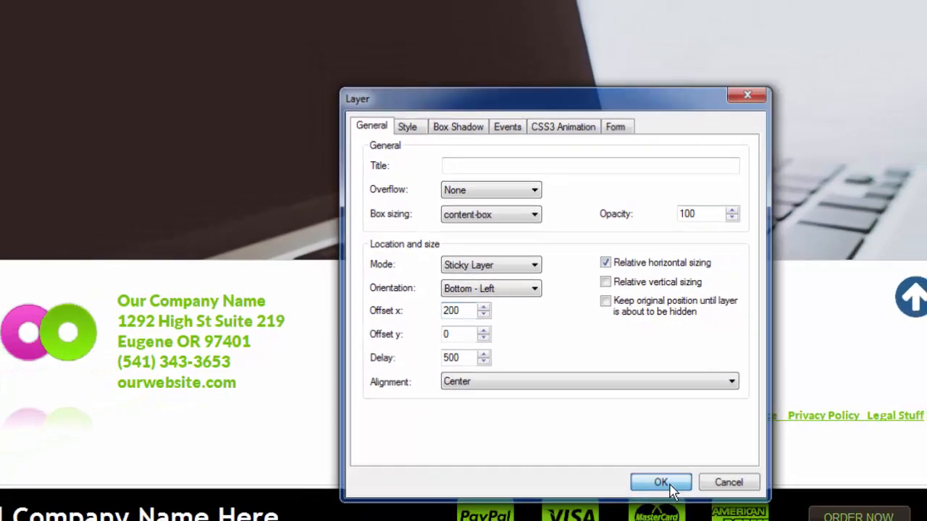
pyautogui.click(659, 482)
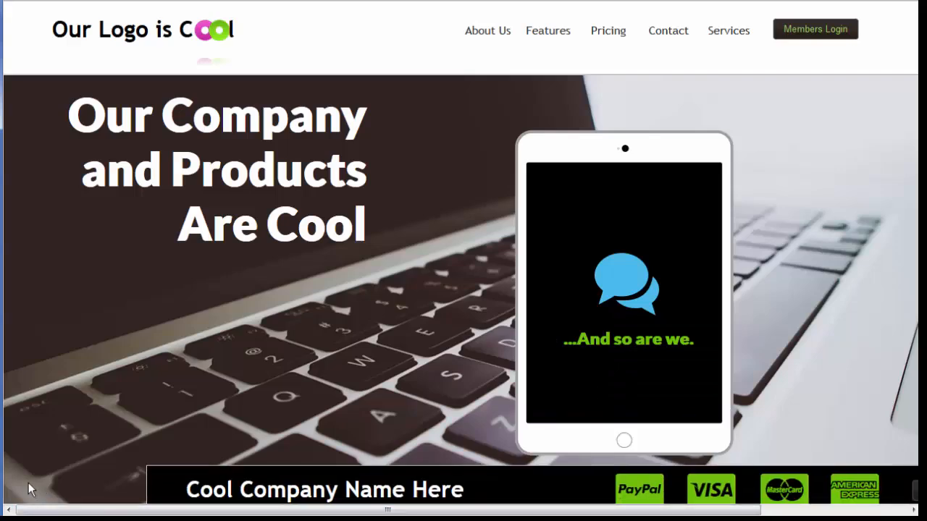
pyautogui.moveTo(795, 137)
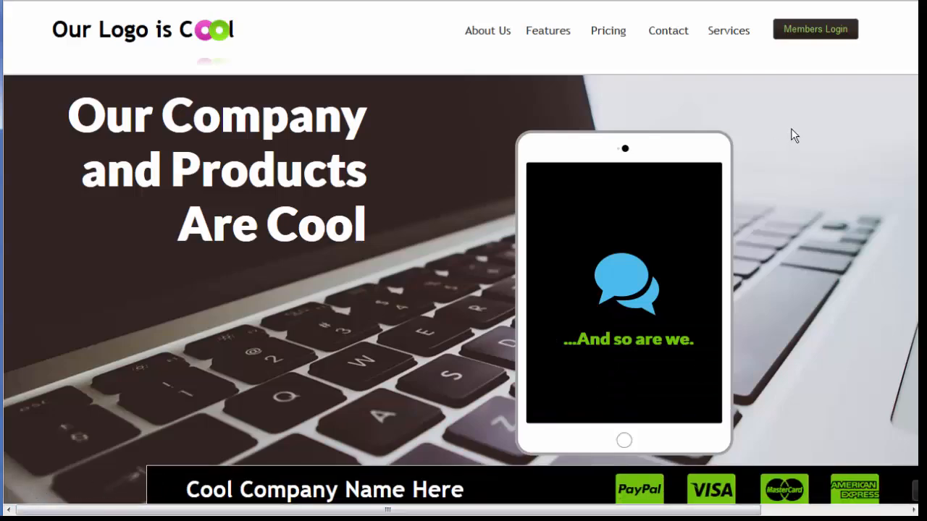
# Scroll the preview down and up to check the shifted footer stays pinned
pyautogui.scroll(-3)
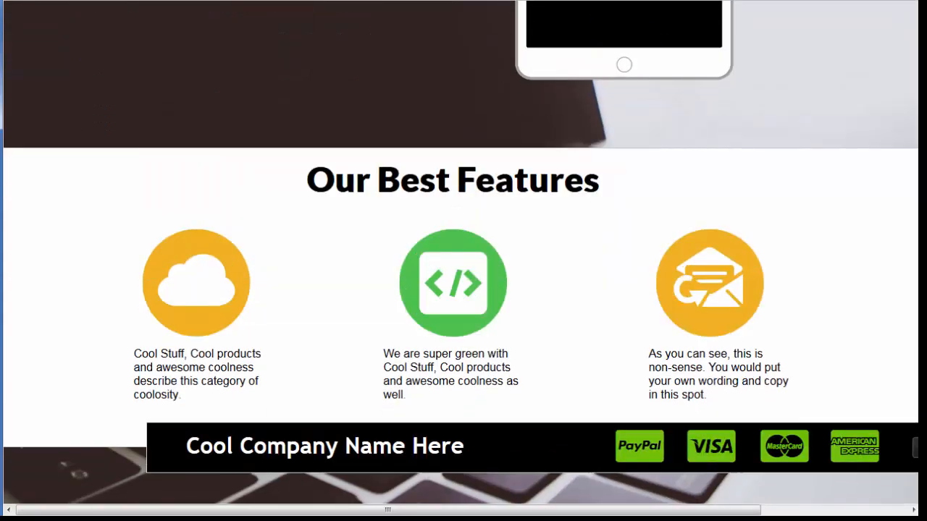
pyautogui.scroll(-3)
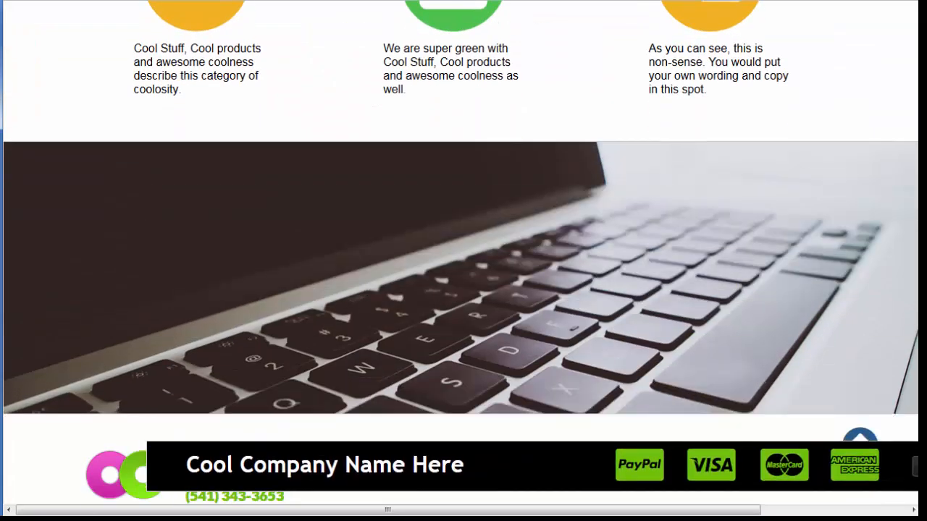
pyautogui.scroll(3)
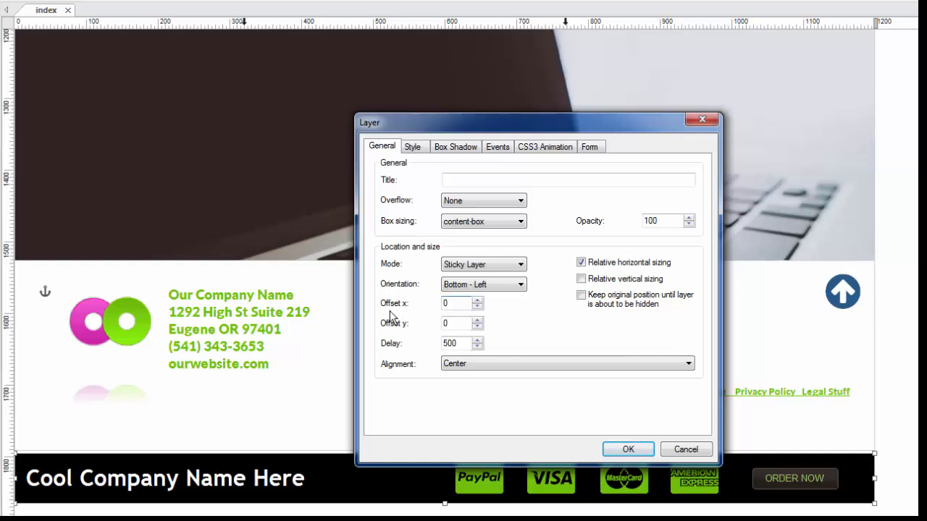
# Set the sticky footer's Offset x to 0 and Offset y to 200
pyautogui.click(460, 323)
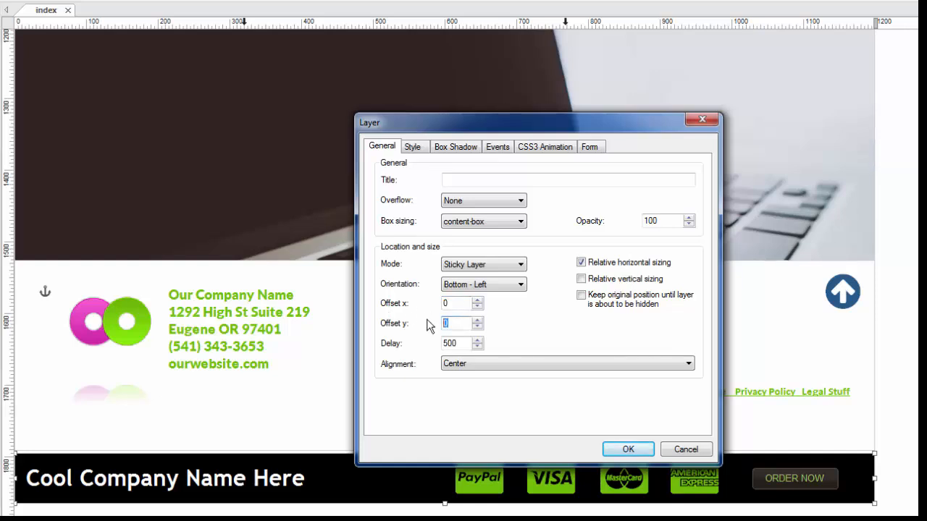
pyautogui.write('200')
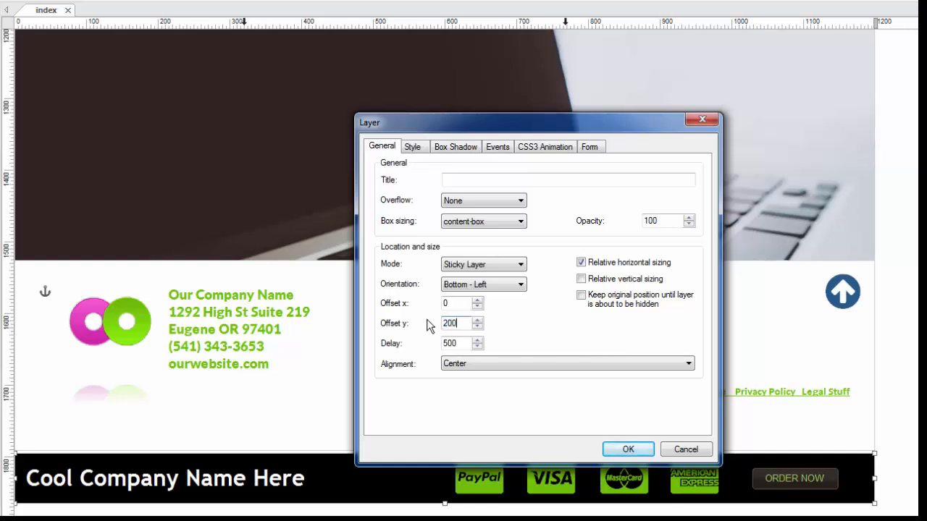
pyautogui.click(628, 448)
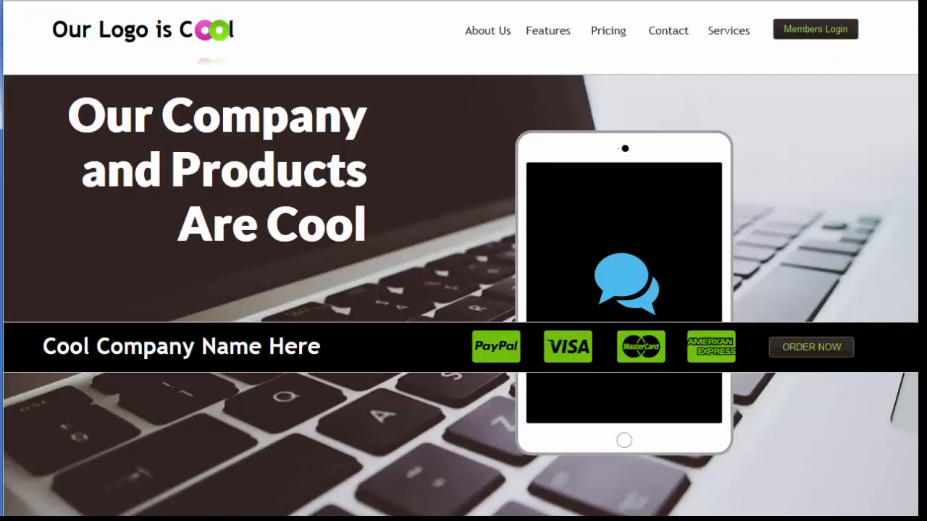
pyautogui.moveTo(328, 348)
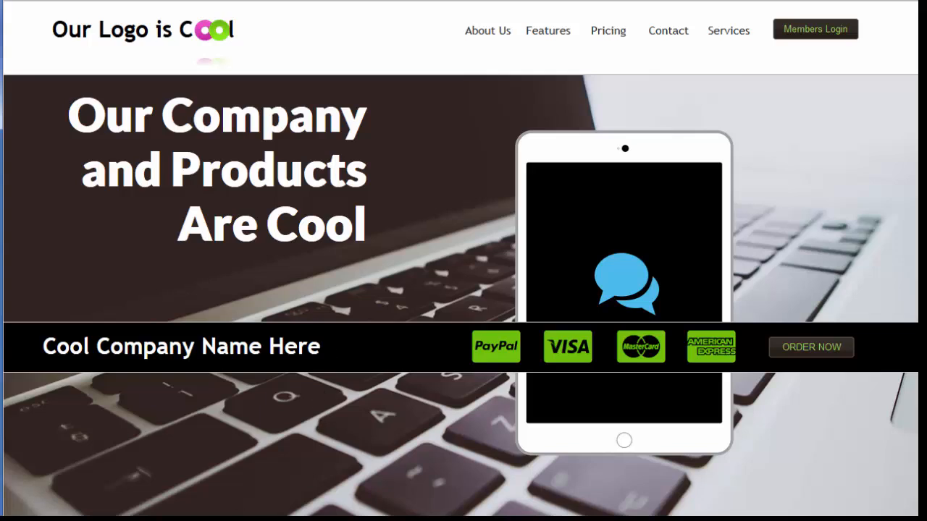
# Scroll down the browser preview to confirm the footer stays pinned 200 px above the bottom
pyautogui.scroll(-3)
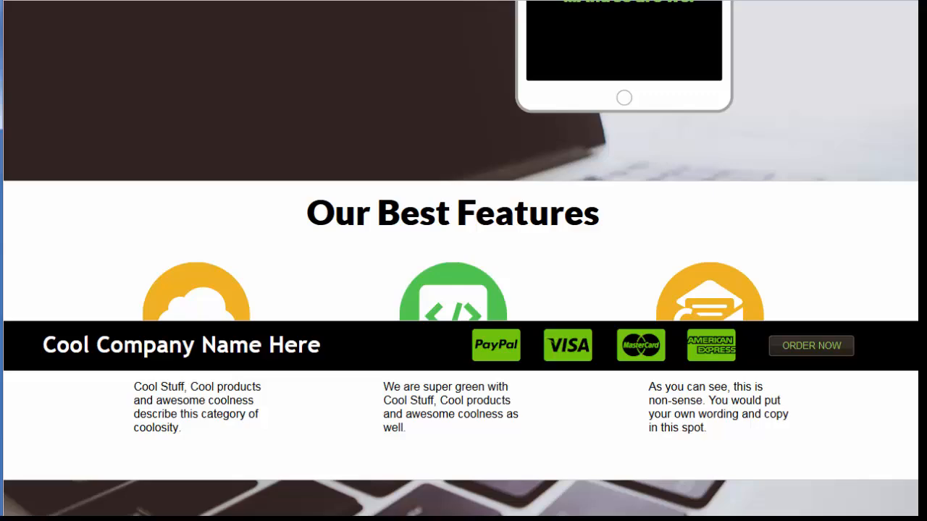
pyautogui.scroll(-3)
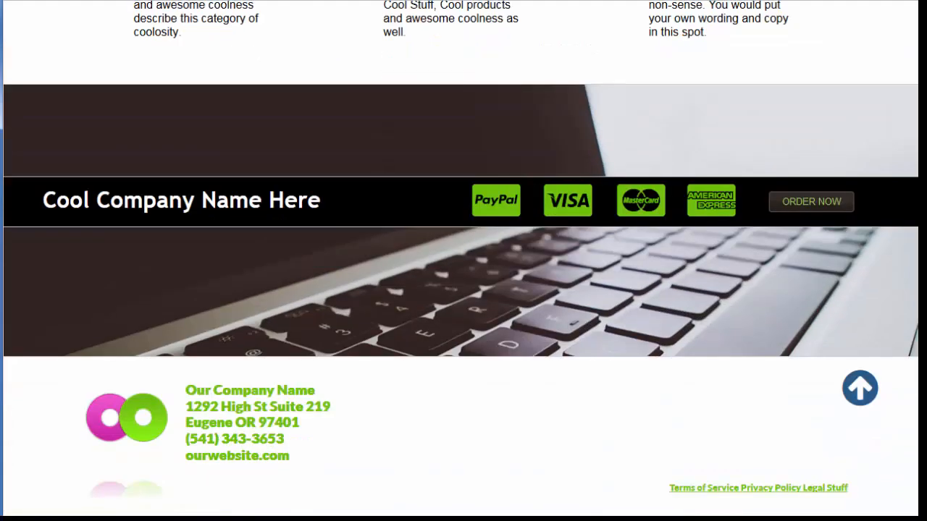
pyautogui.scroll(-3)
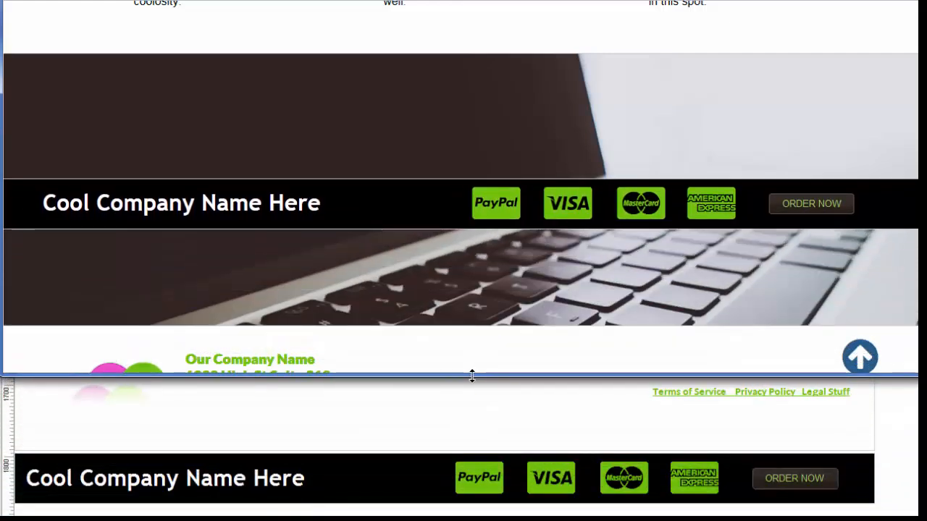
# Scroll the preview while shrinking it to reveal the design view's company footer and black bar
pyautogui.scroll(-3)
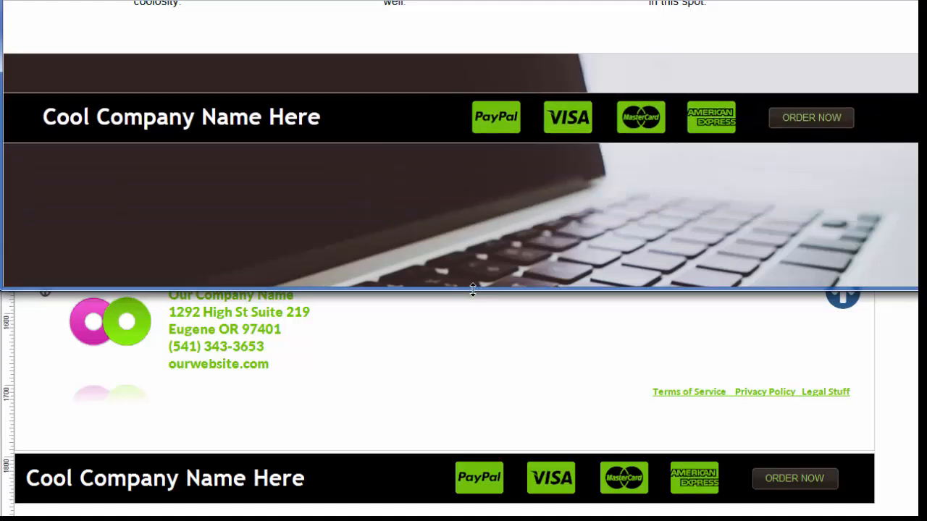
pyautogui.moveTo(468, 289)
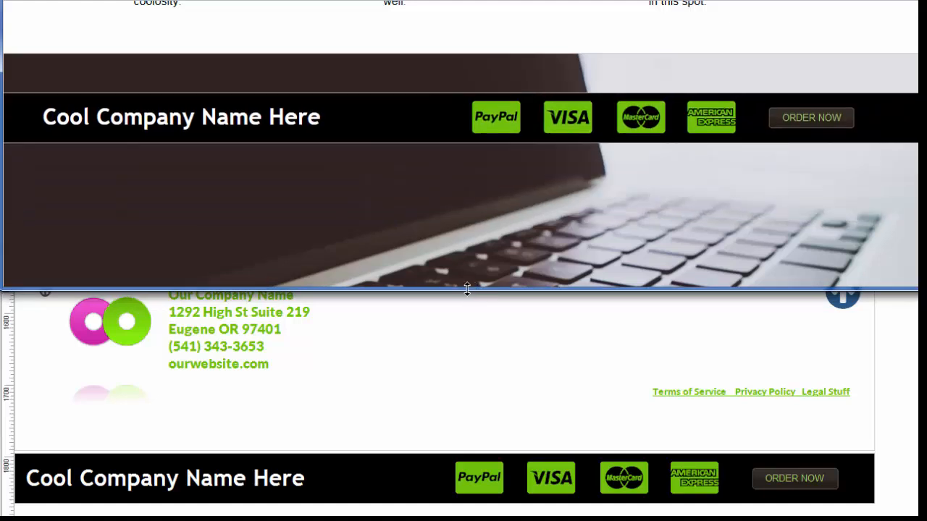
pyautogui.scroll(-3)
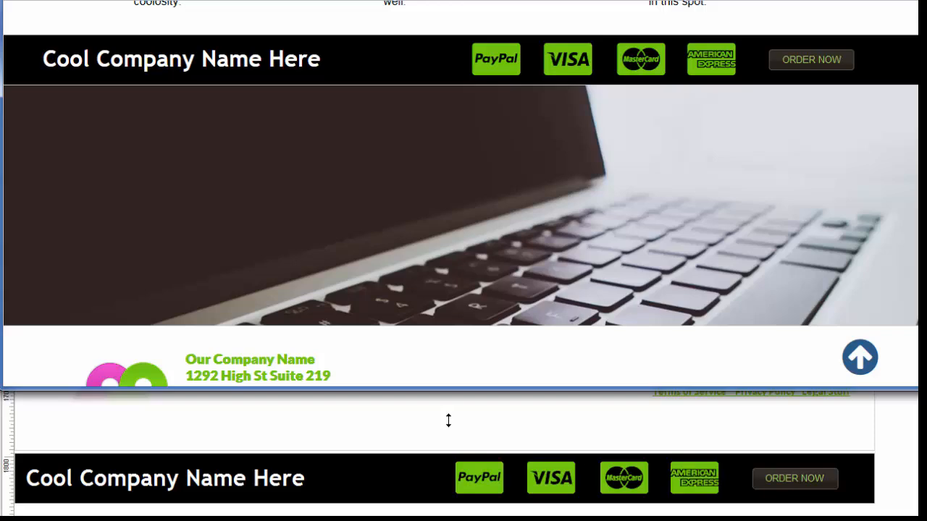